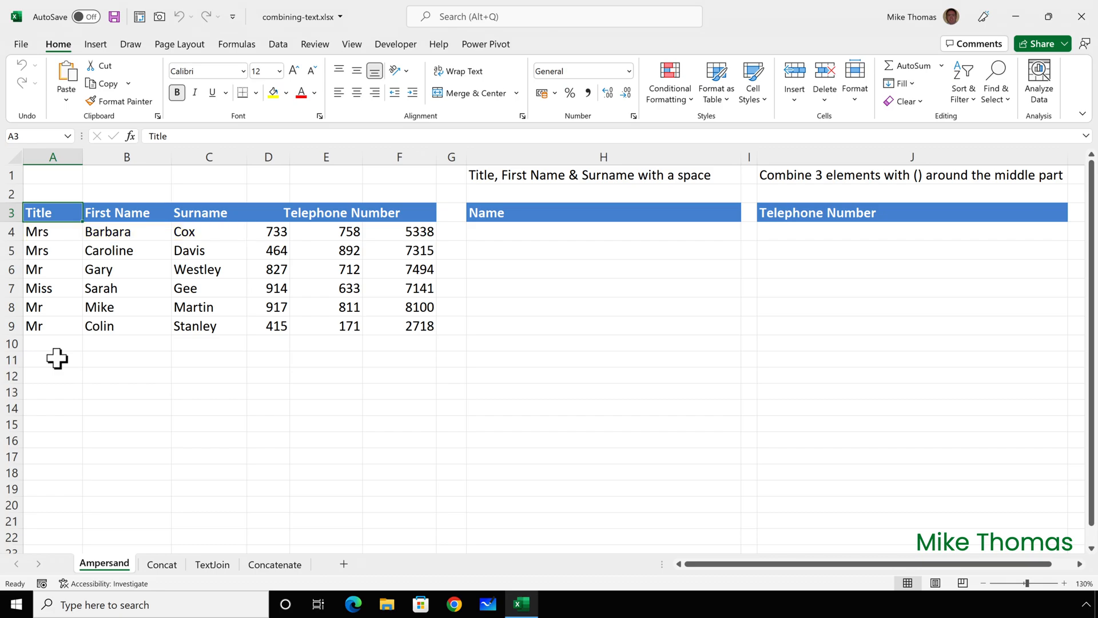
pyautogui.moveTo(445, 243)
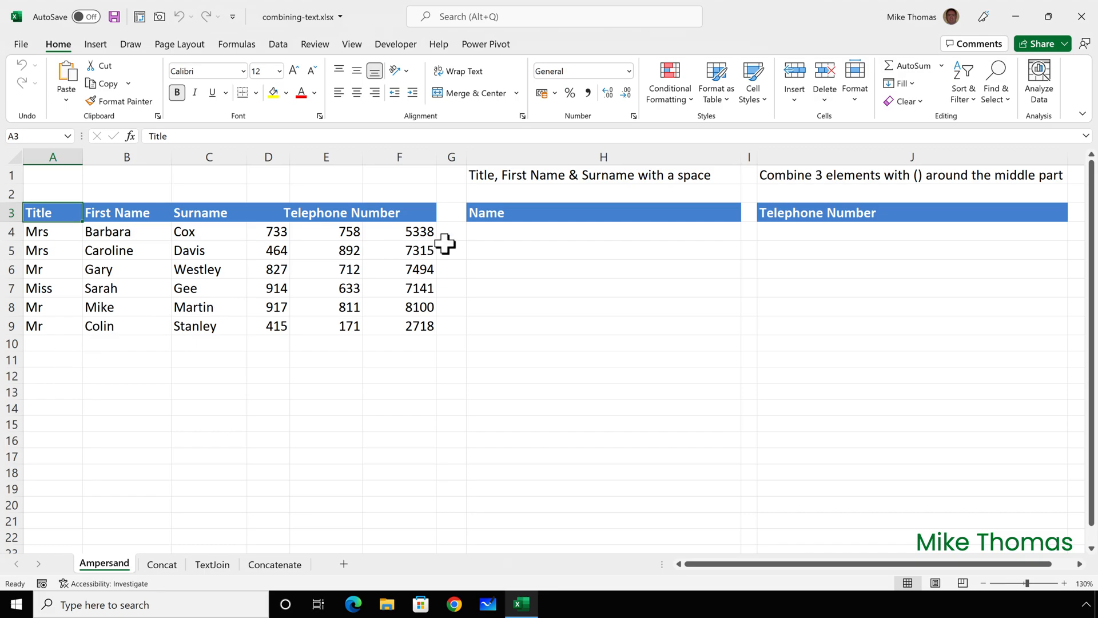
# Build the H4 formula =A4 & " " & B4 & " " & C4 to join Mrs, Barbara and Cox
pyautogui.click(603, 231)
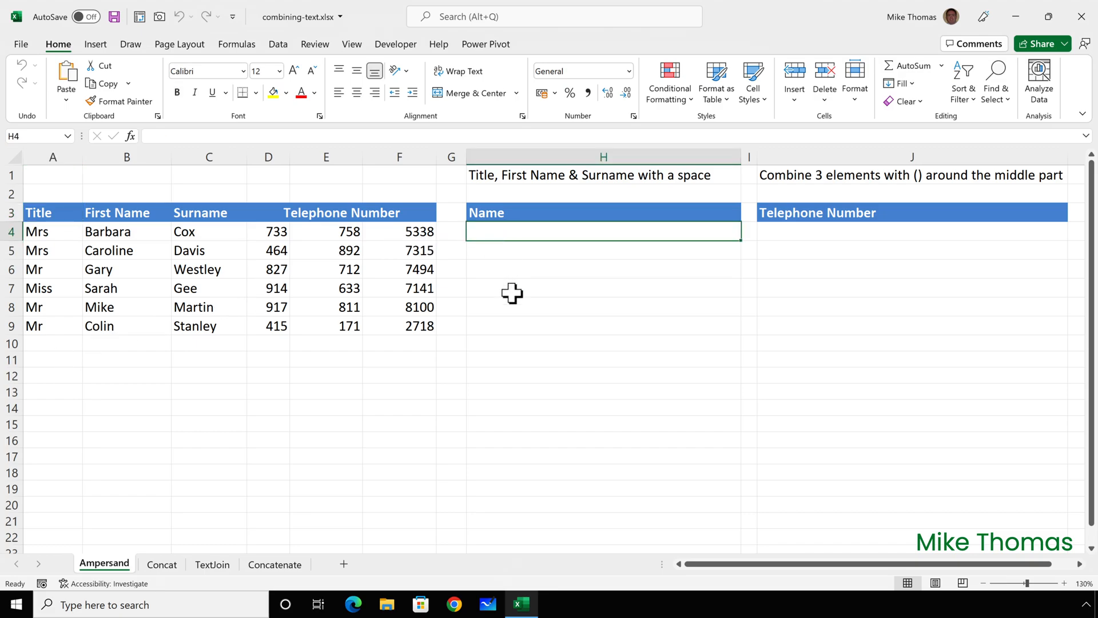
pyautogui.write('=')
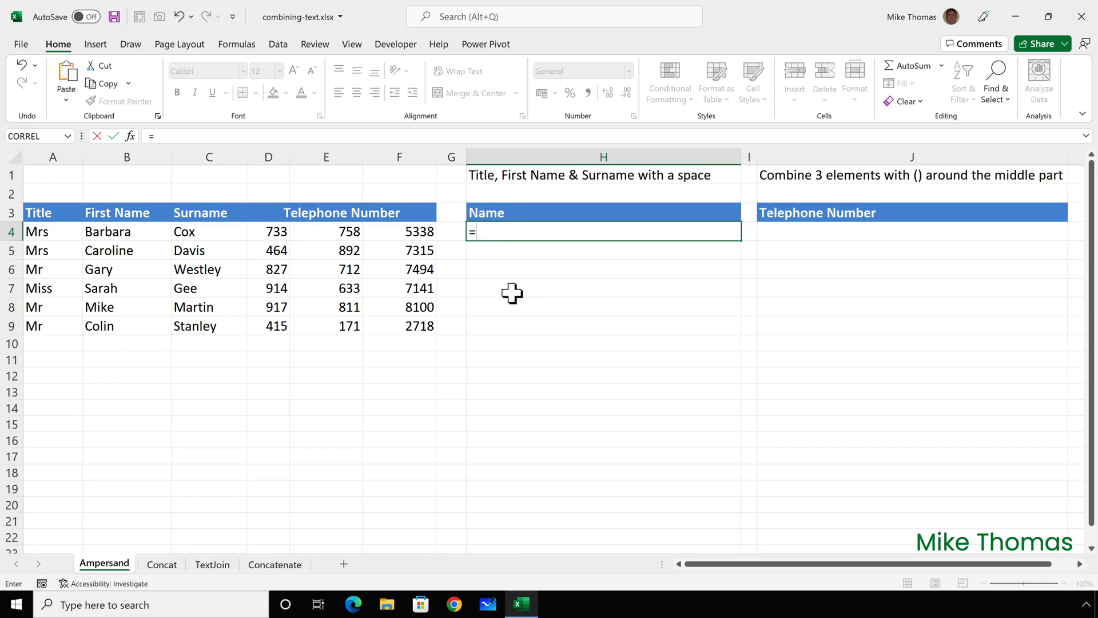
pyautogui.click(51, 231)
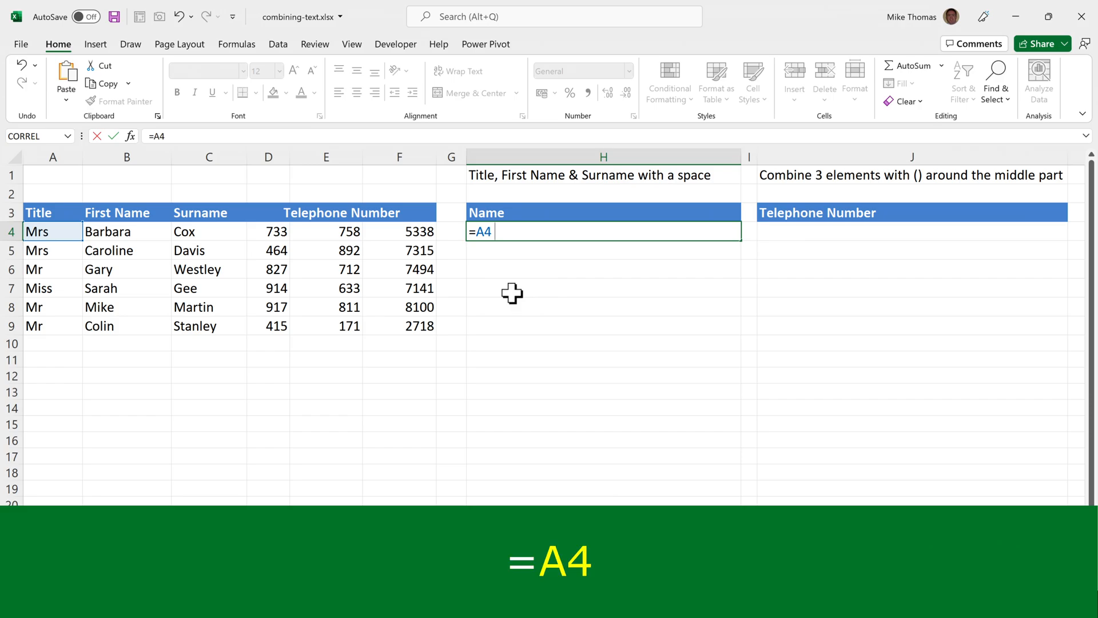
pyautogui.write('&')
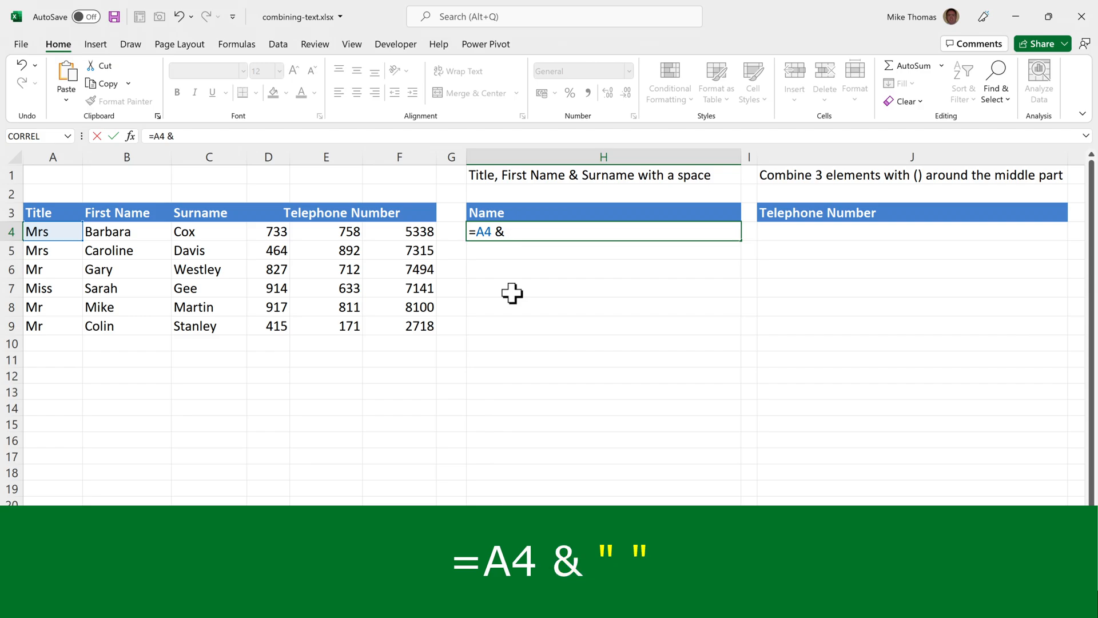
pyautogui.write('"')
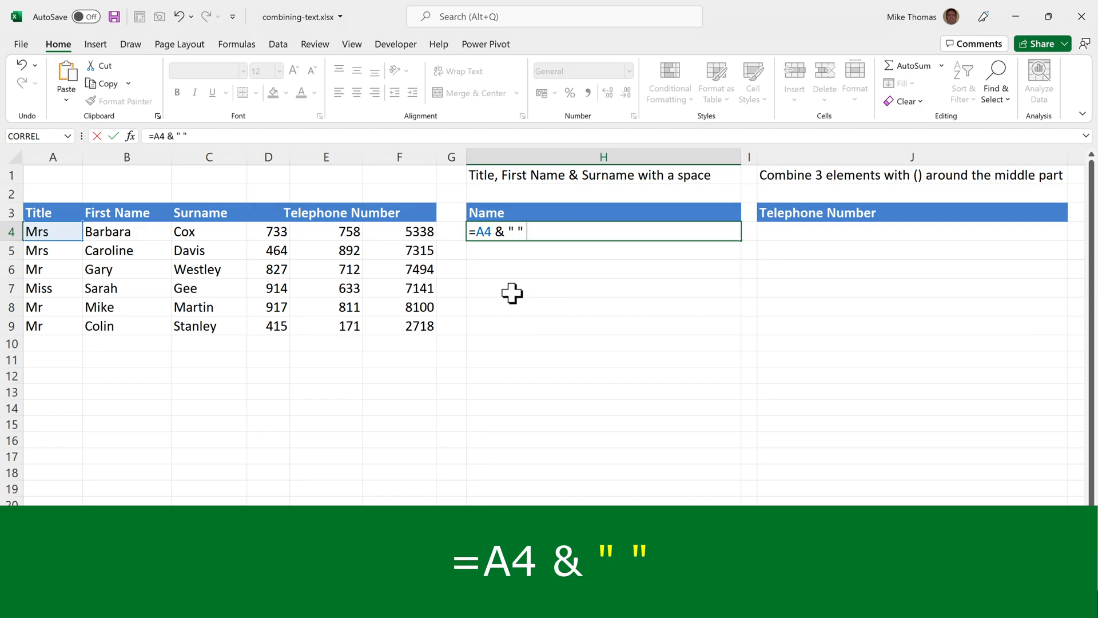
pyautogui.write('&')
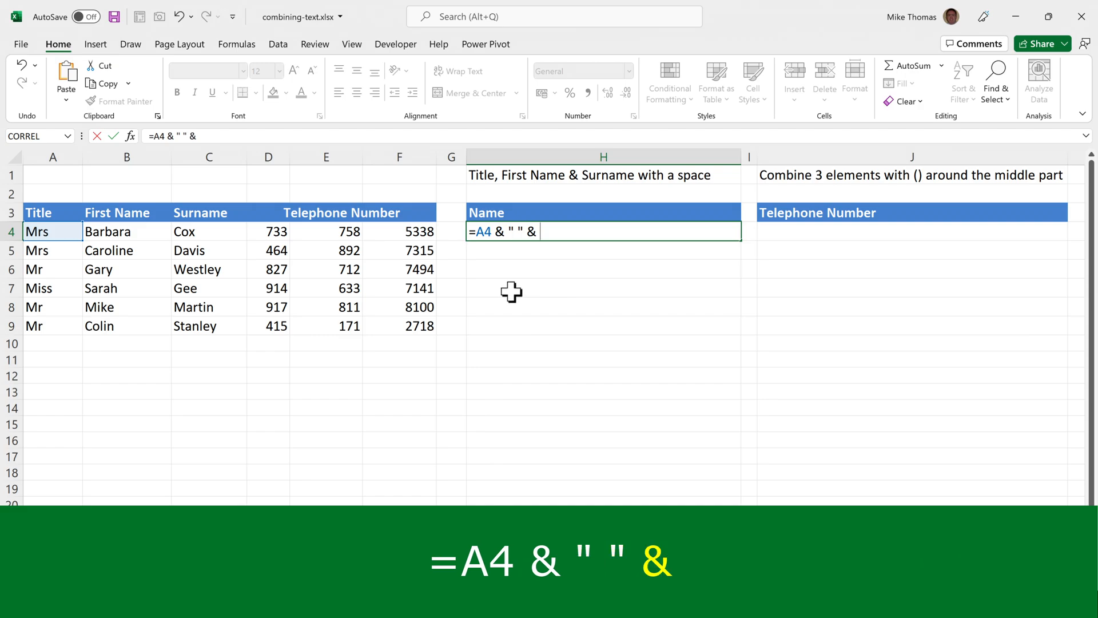
pyautogui.click(127, 231)
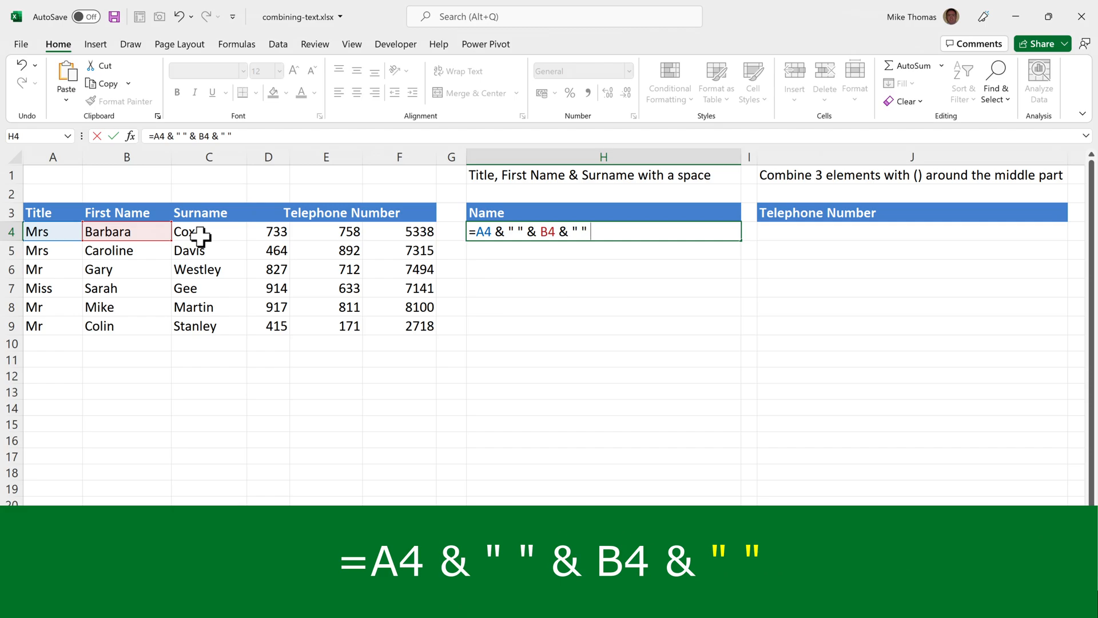
pyautogui.write('&')
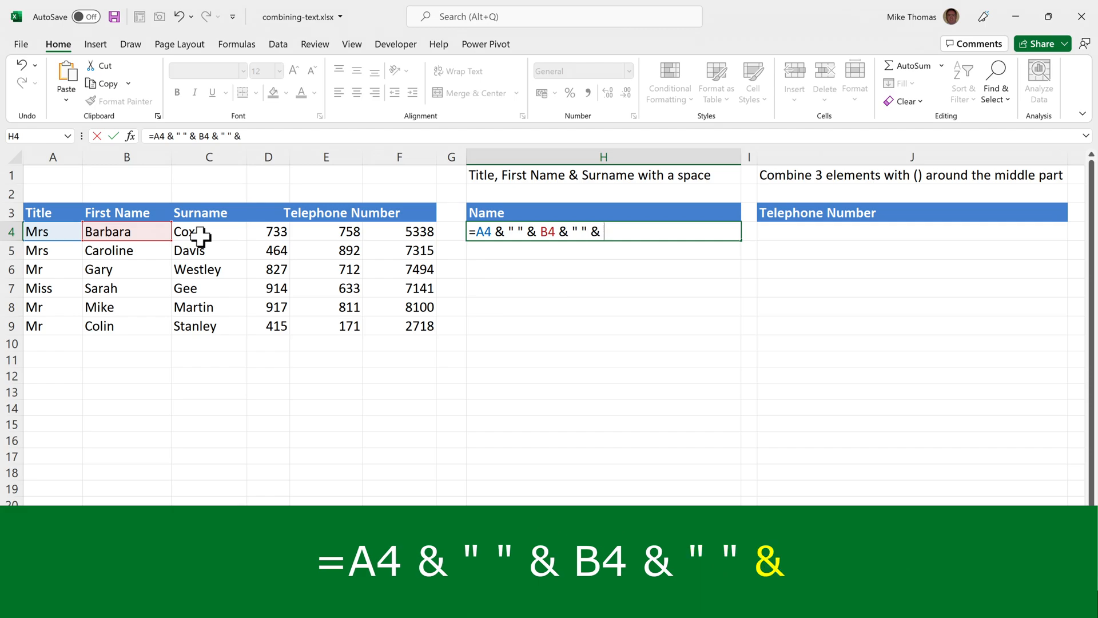
pyautogui.click(208, 231)
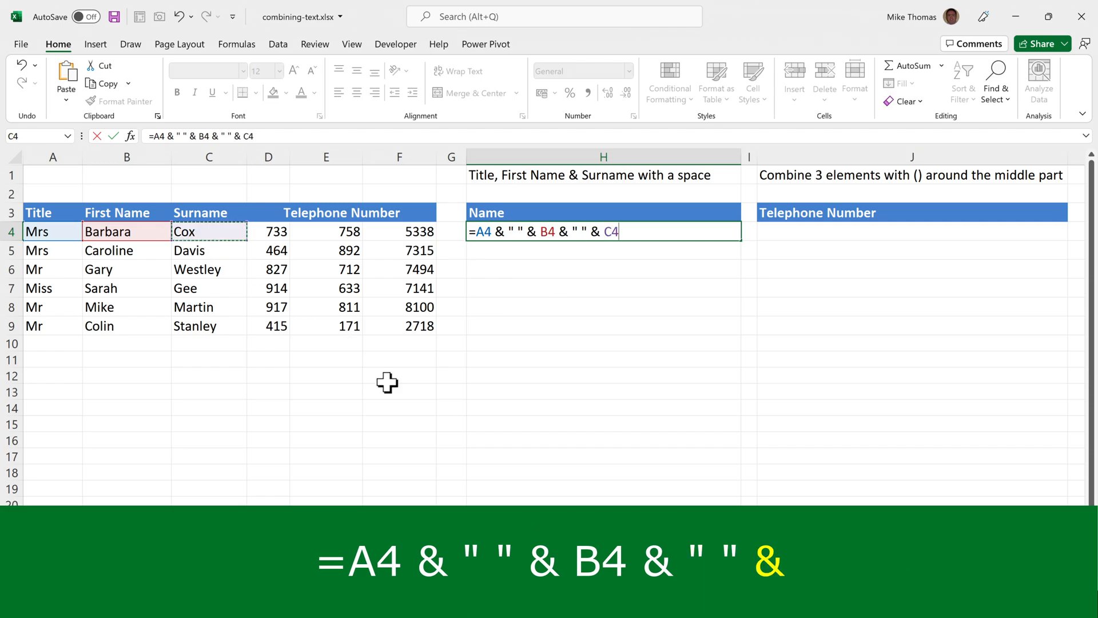
pyautogui.moveTo(452, 423)
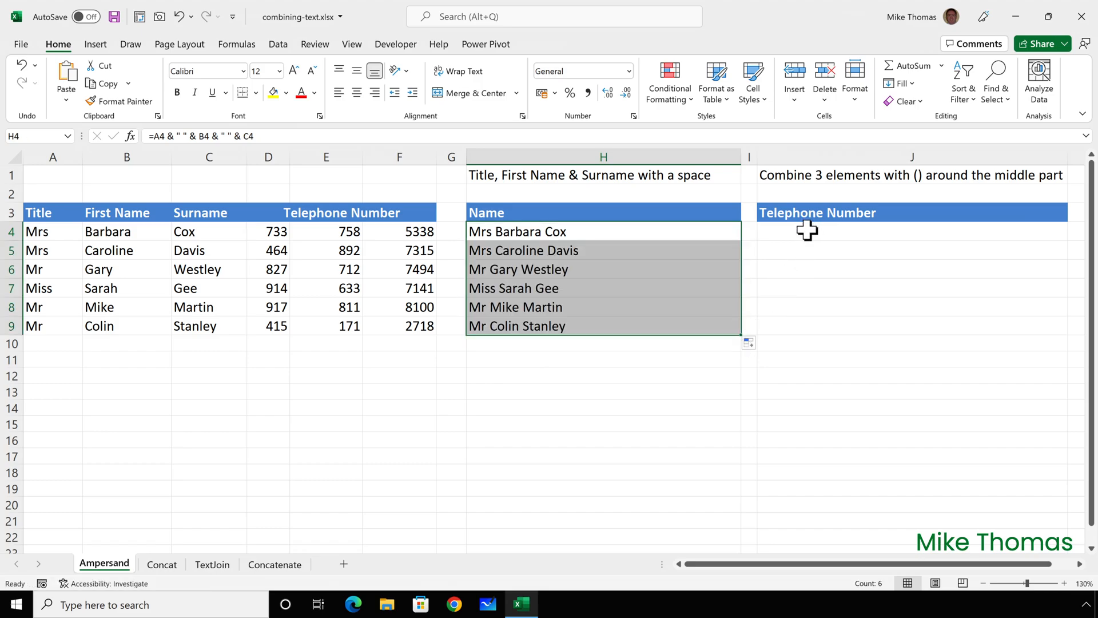
# Build the J4 formula joining D4, E4 and F4 with the middle number 758 in brackets
pyautogui.click(805, 231)
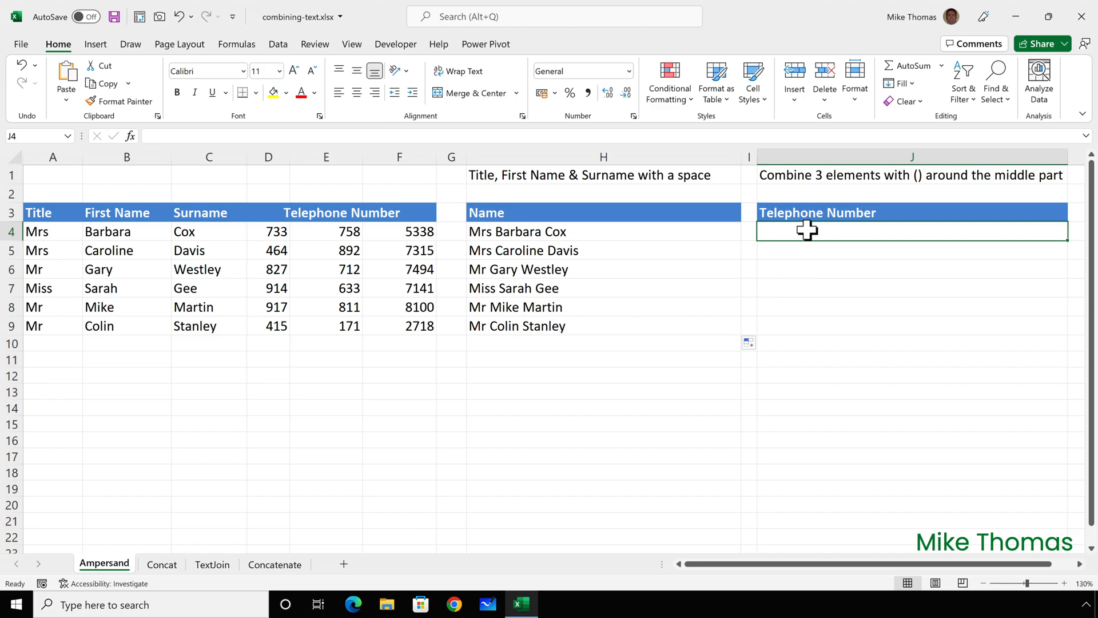
pyautogui.moveTo(804, 277)
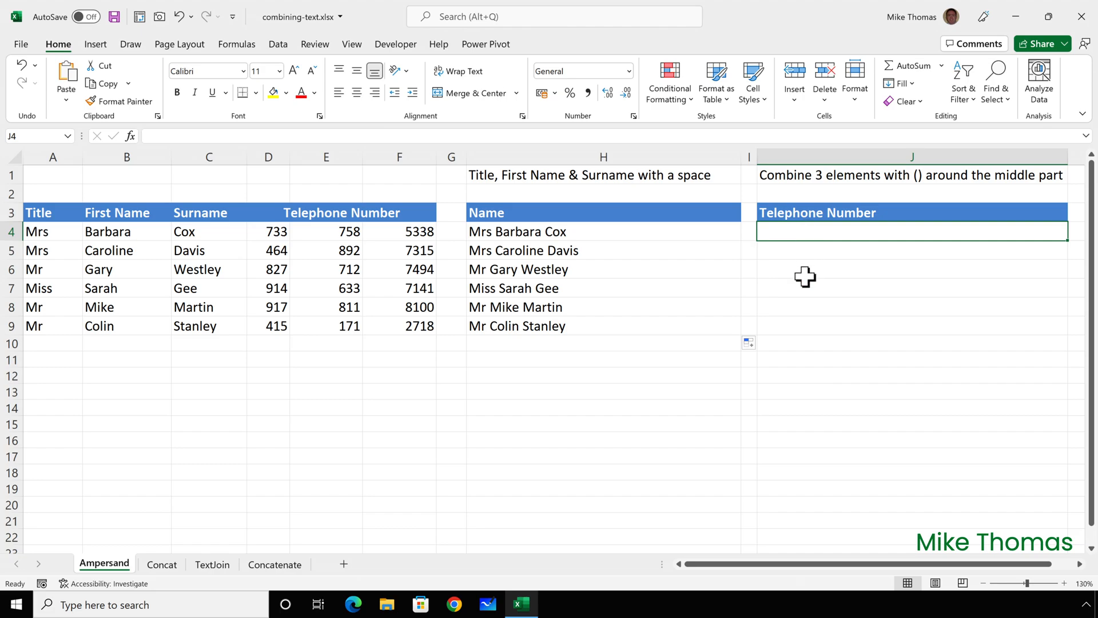
pyautogui.write('=D4 &')
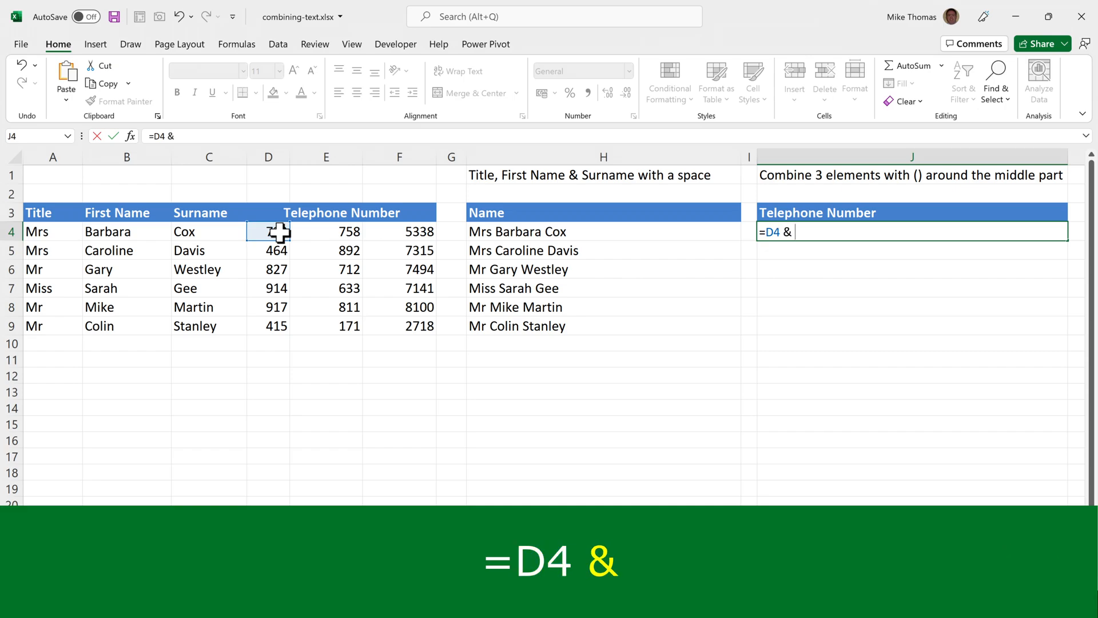
pyautogui.write('" ("')
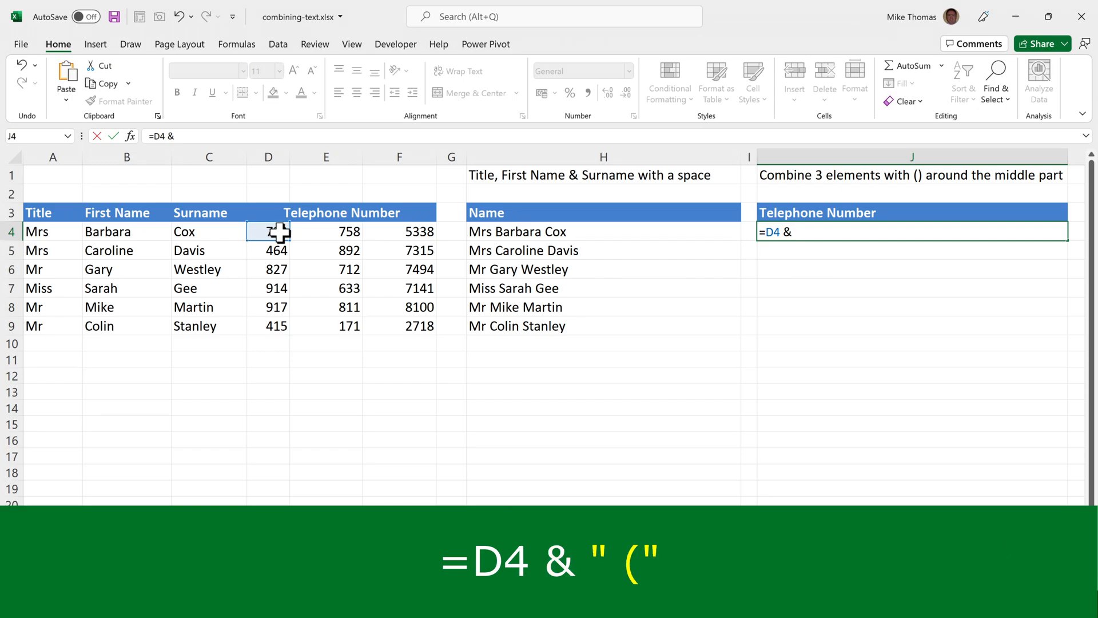
pyautogui.write('"')
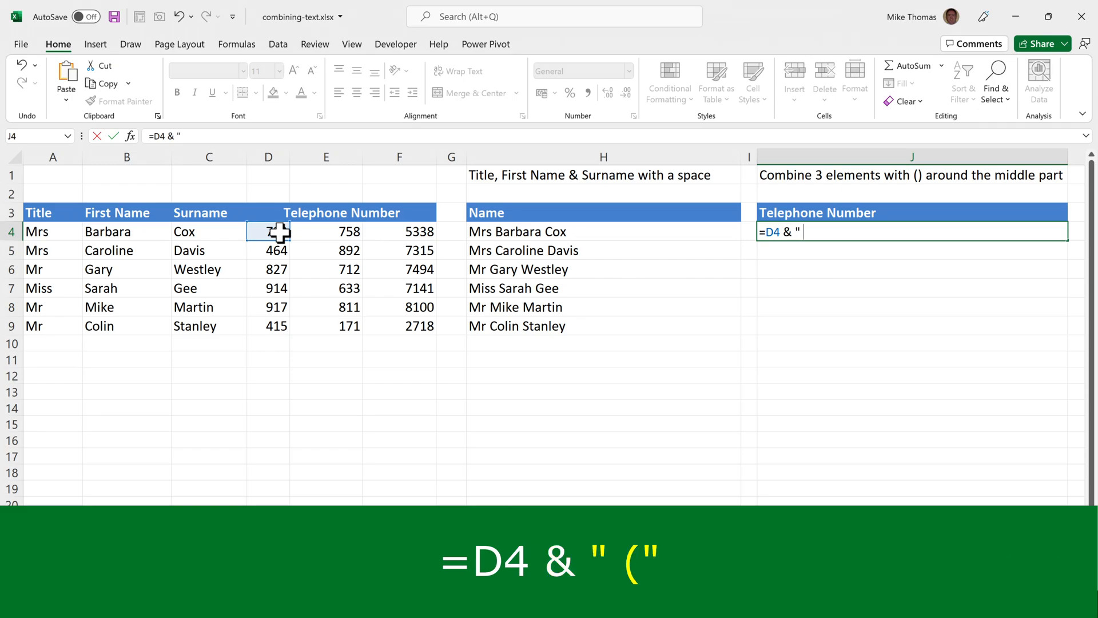
pyautogui.write('(')
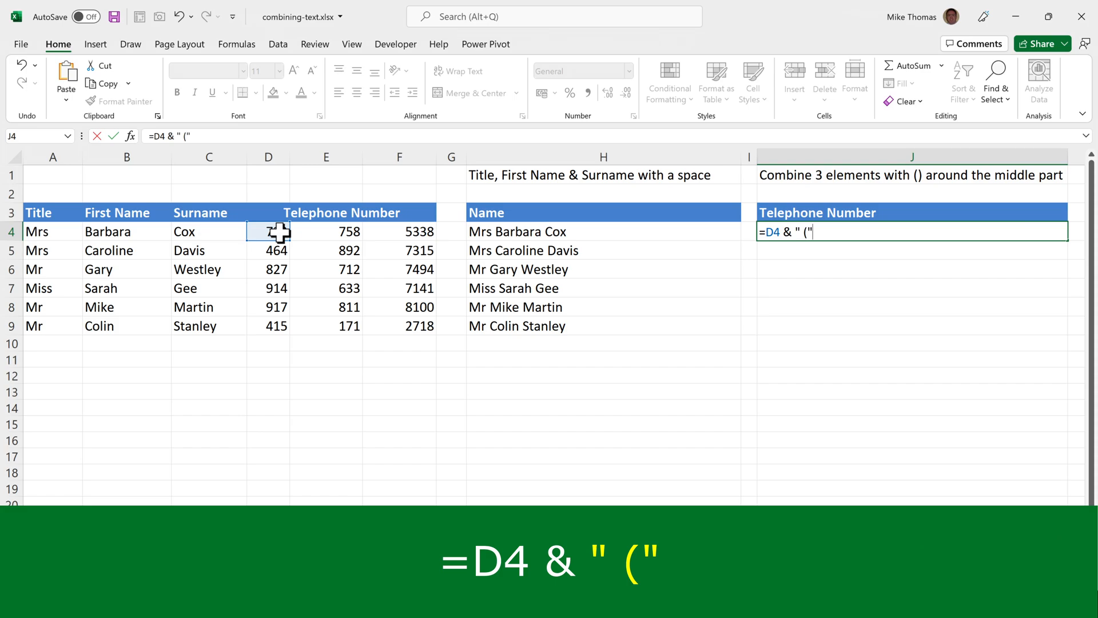
pyautogui.write('&')
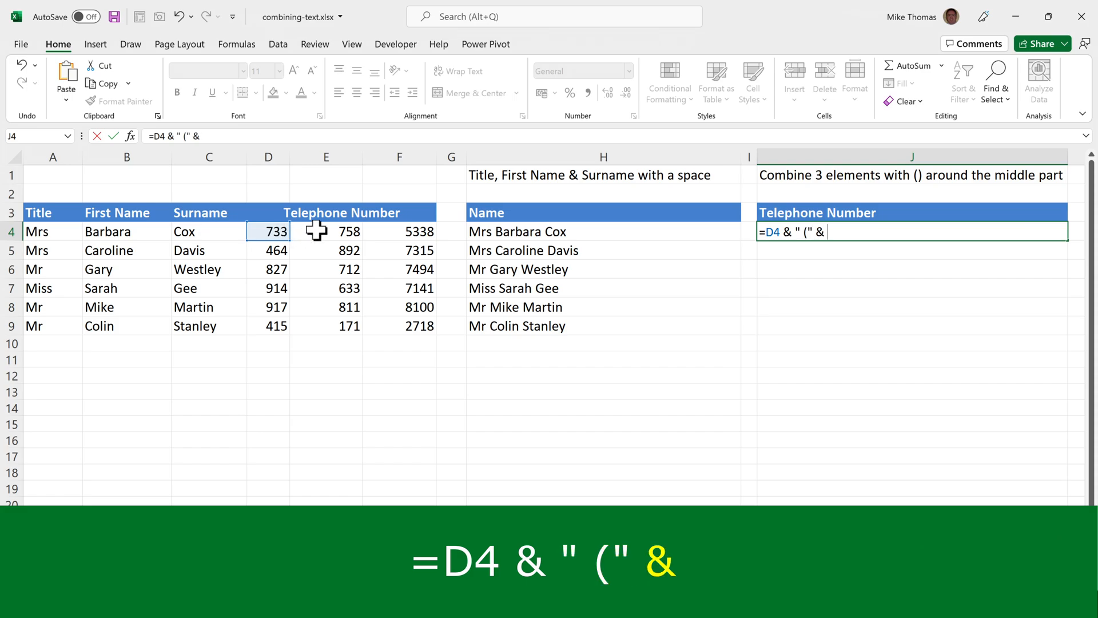
pyautogui.click(326, 231)
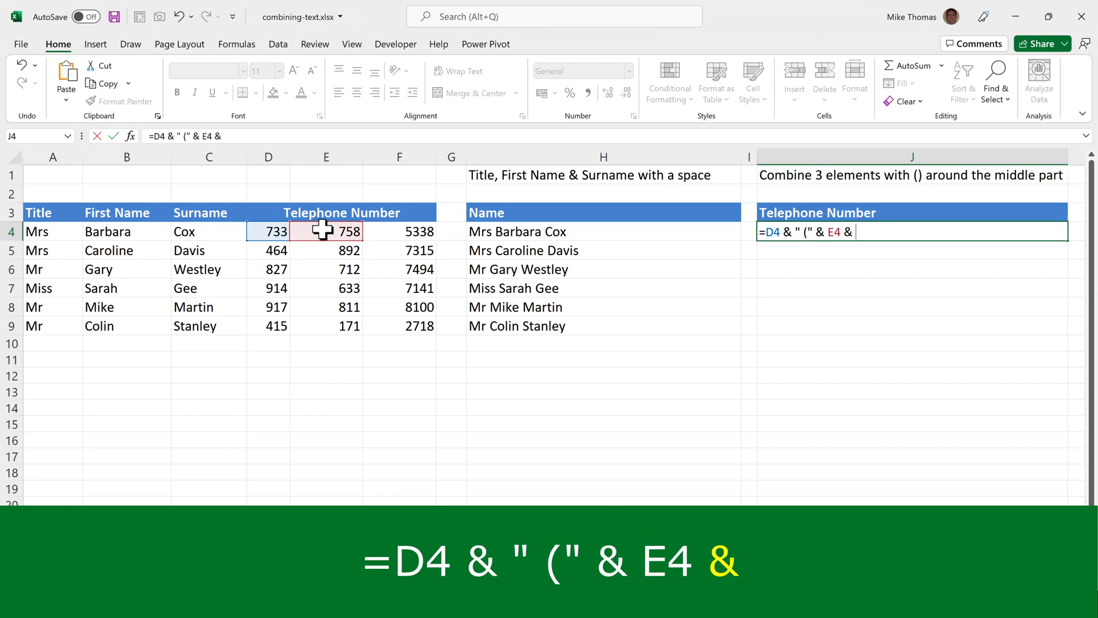
pyautogui.write('"')
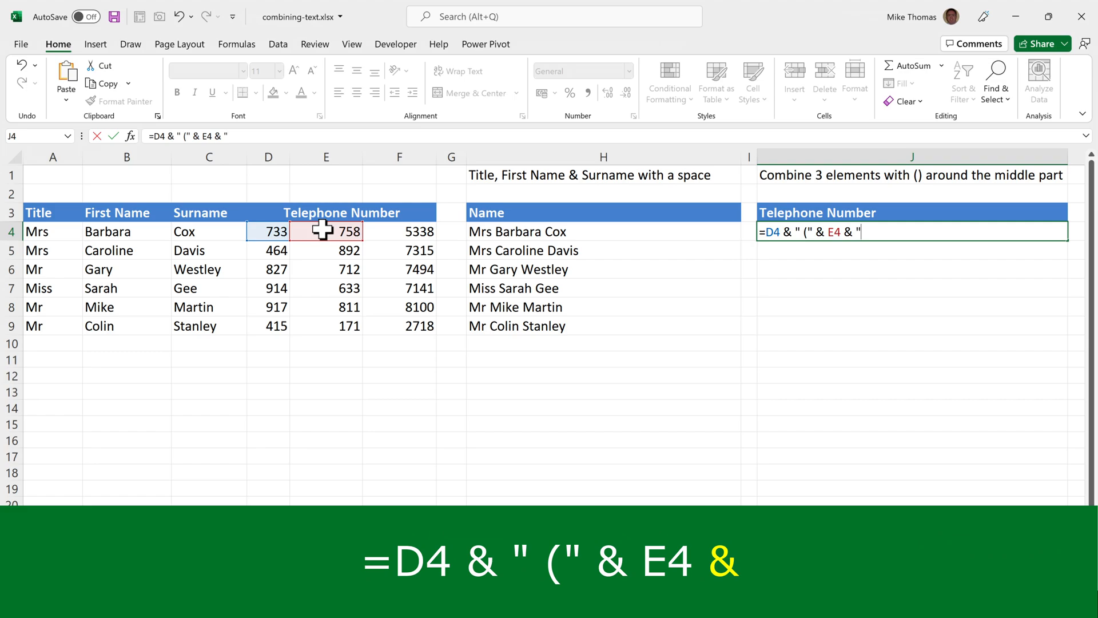
pyautogui.write(')"')
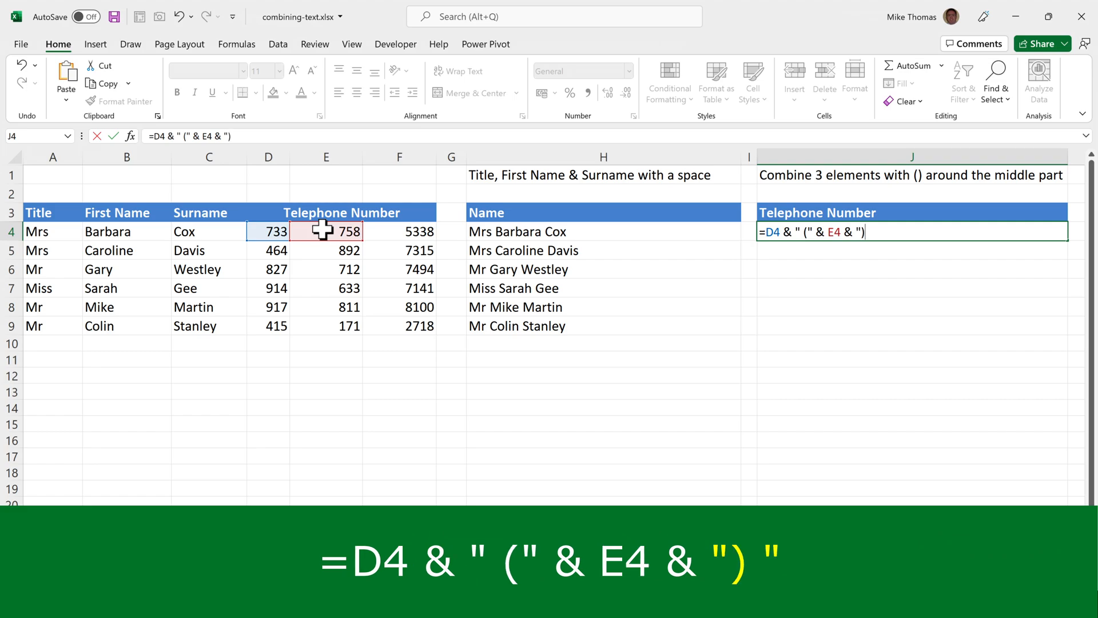
pyautogui.write('"')
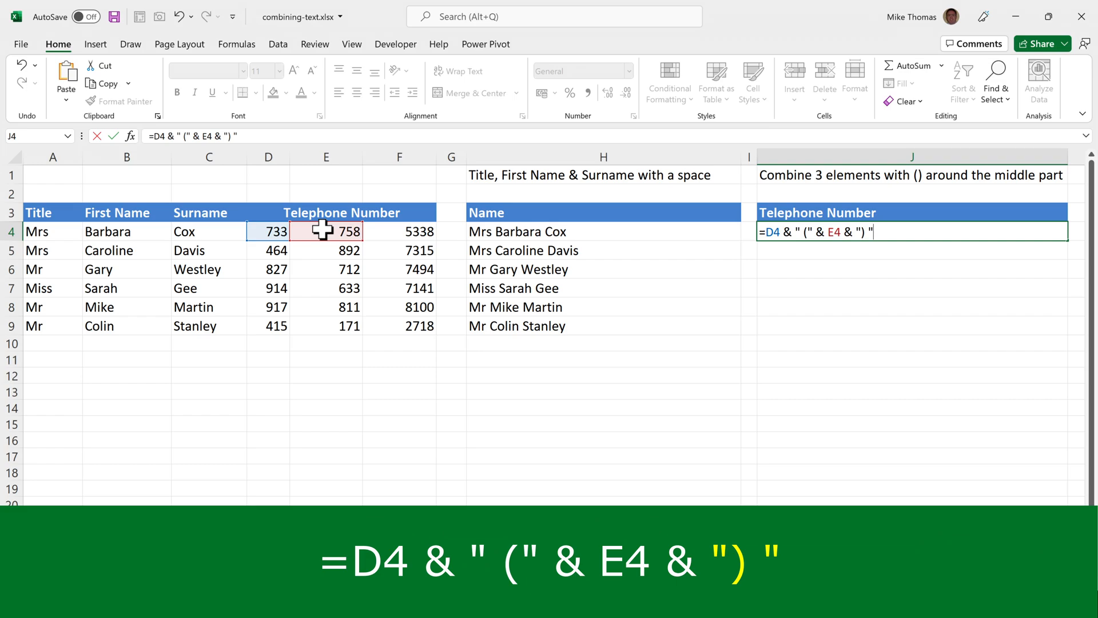
pyautogui.write('&')
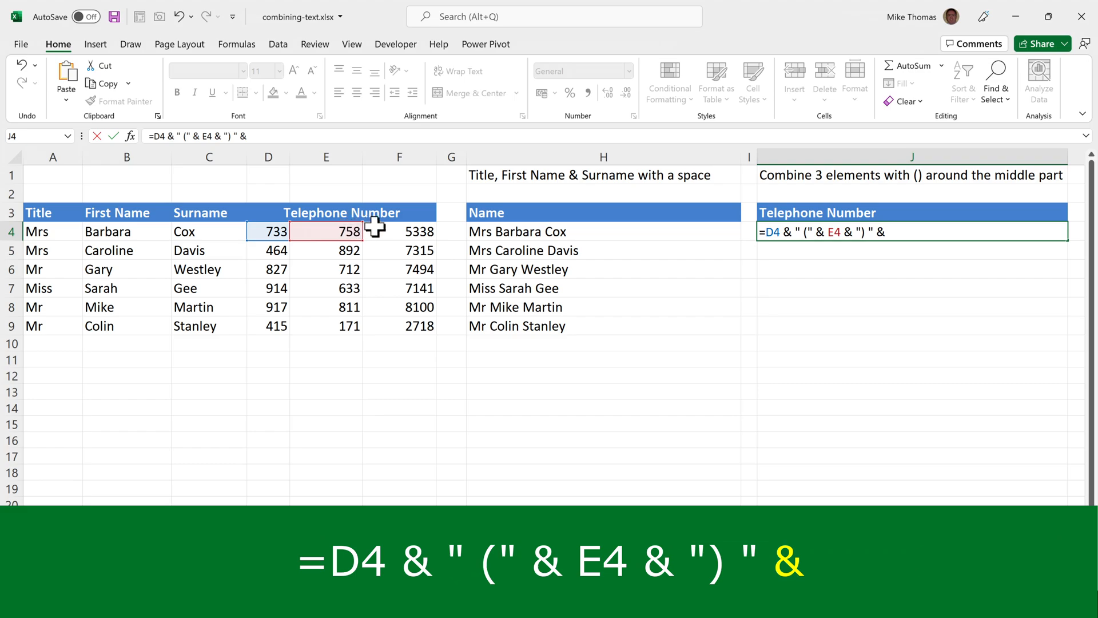
pyautogui.click(400, 231)
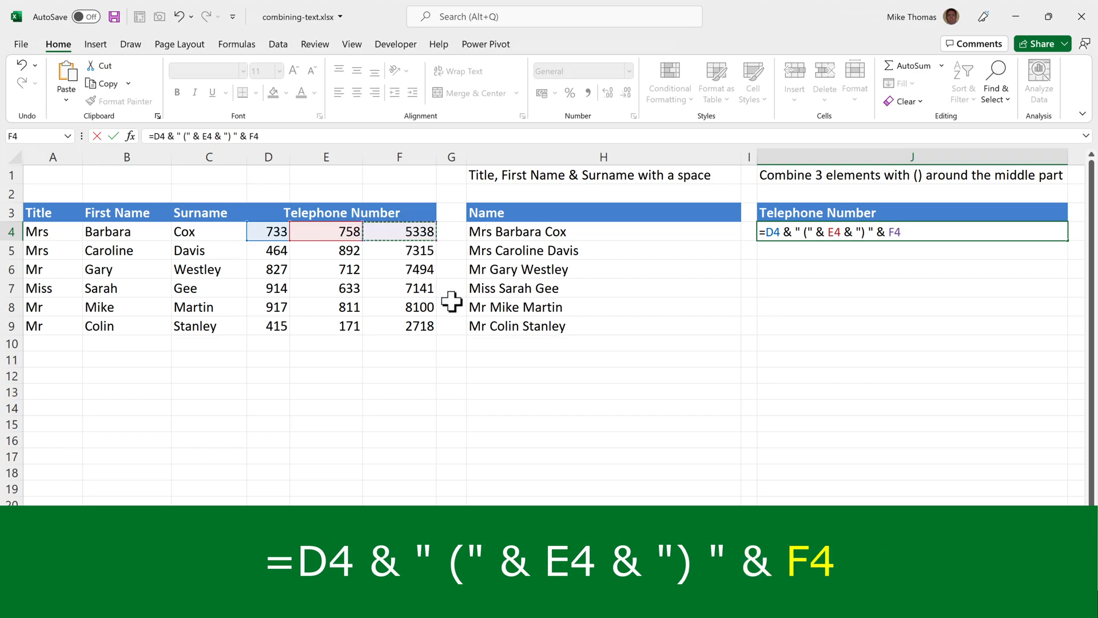
# Switch to the Concat sheet with its empty Name and Telephone Number columns
pyautogui.click(162, 564)
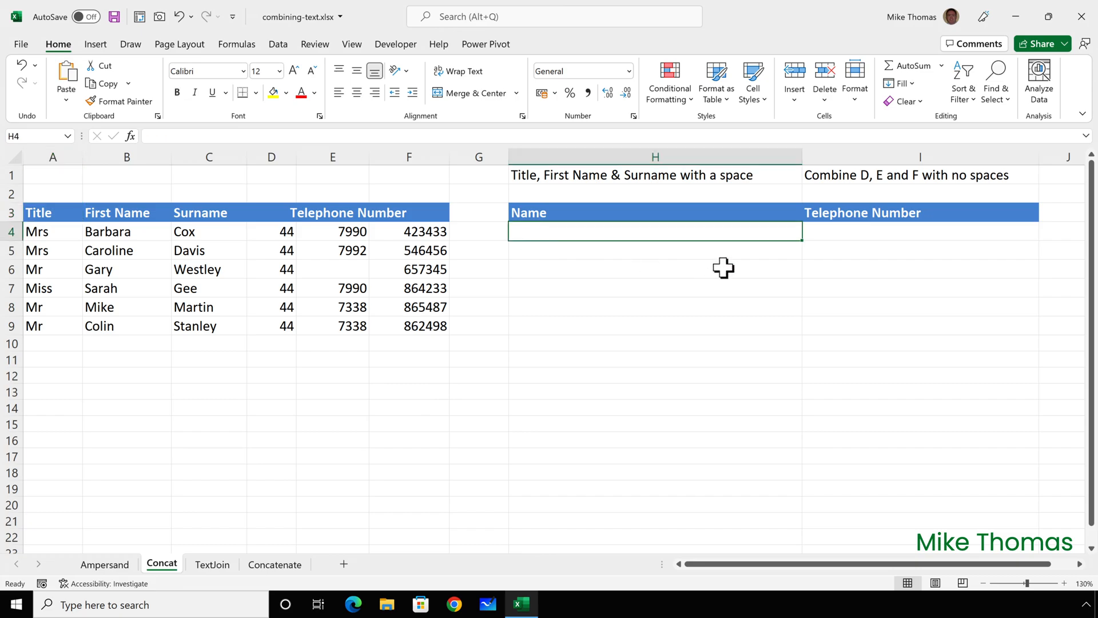
# Enter =CONCAT(A4," ",B4," ",C4) in H4 to join title, first name and surname
pyautogui.write('=conc')
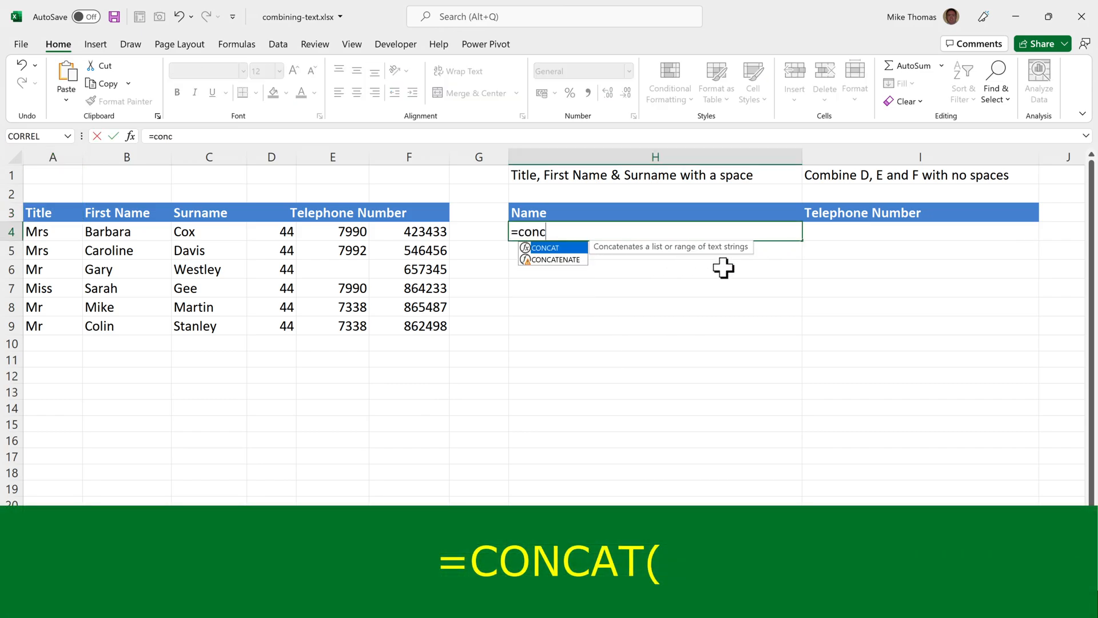
pyautogui.write('a')
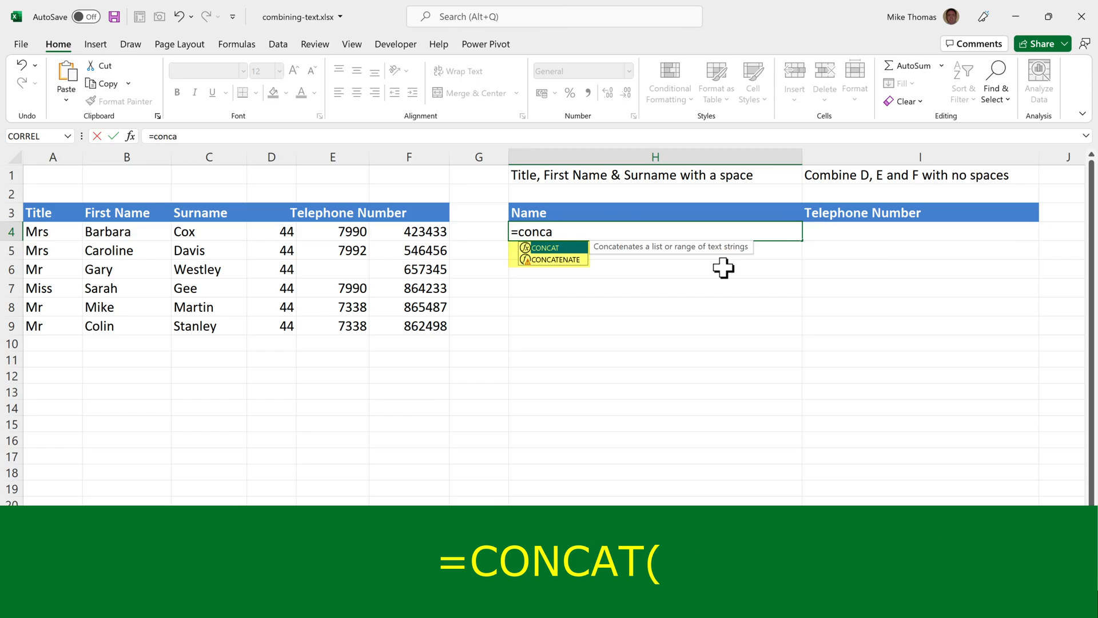
pyautogui.moveTo(560, 259)
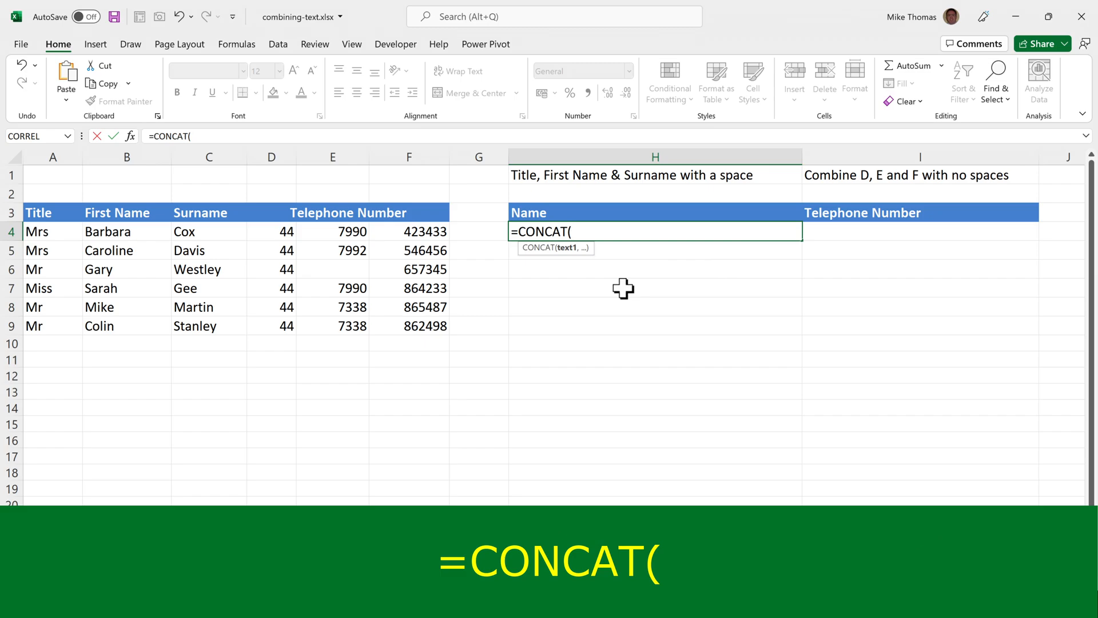
pyautogui.click(52, 231)
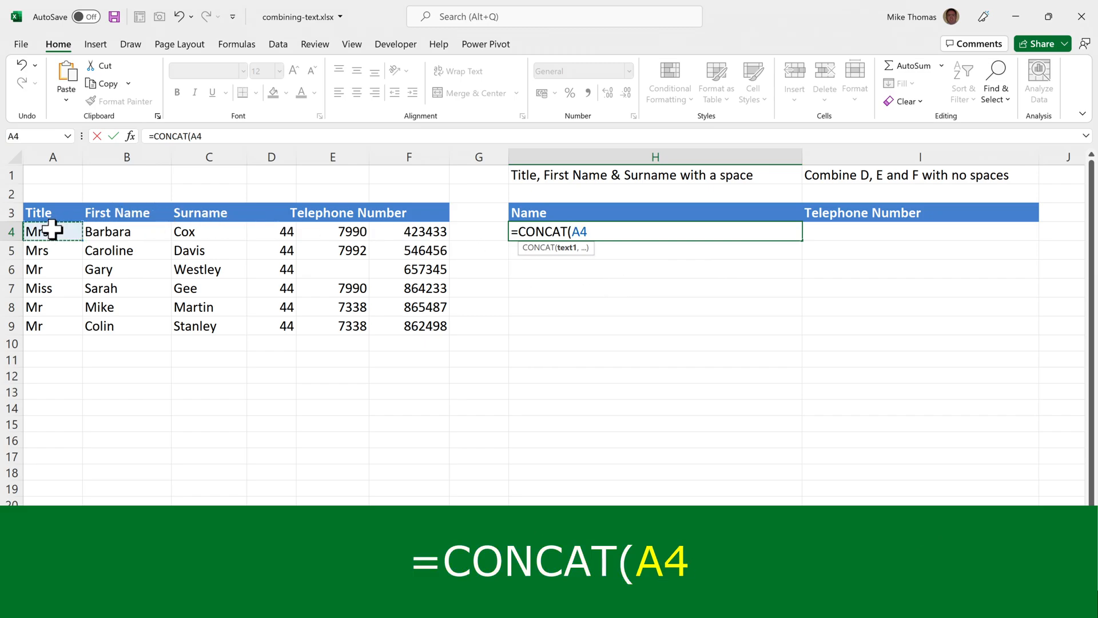
pyautogui.write(',')
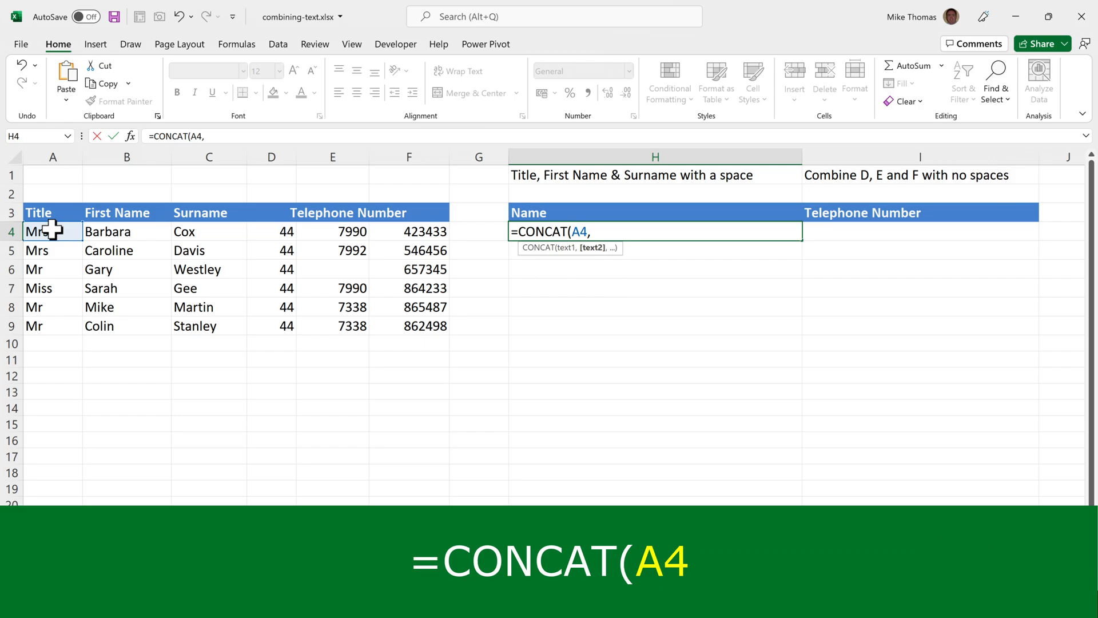
pyautogui.write('" "')
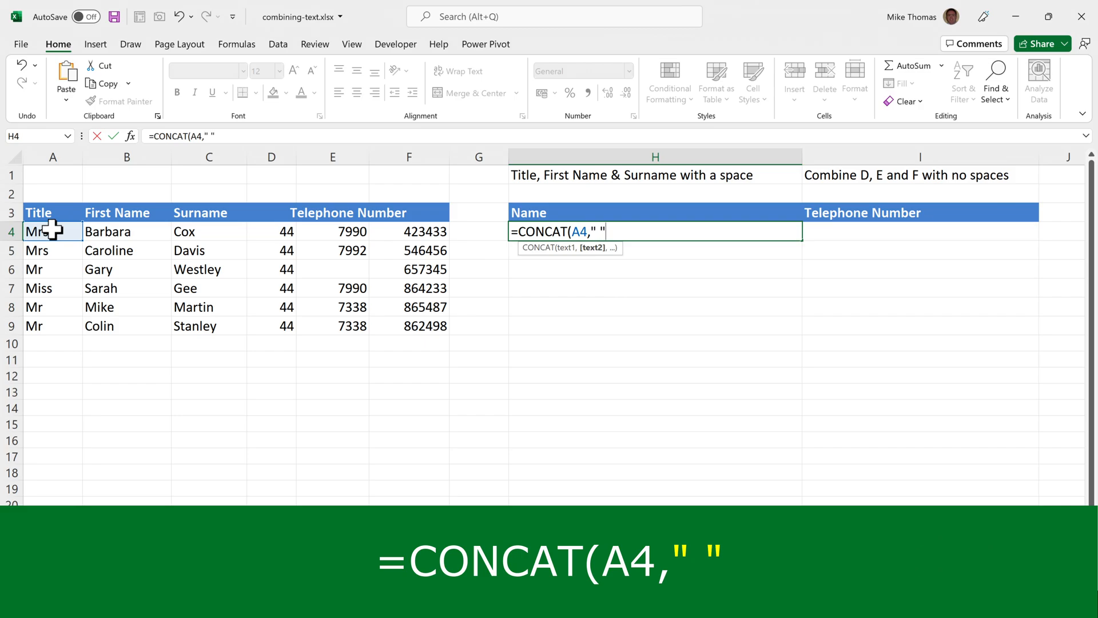
pyautogui.write(',')
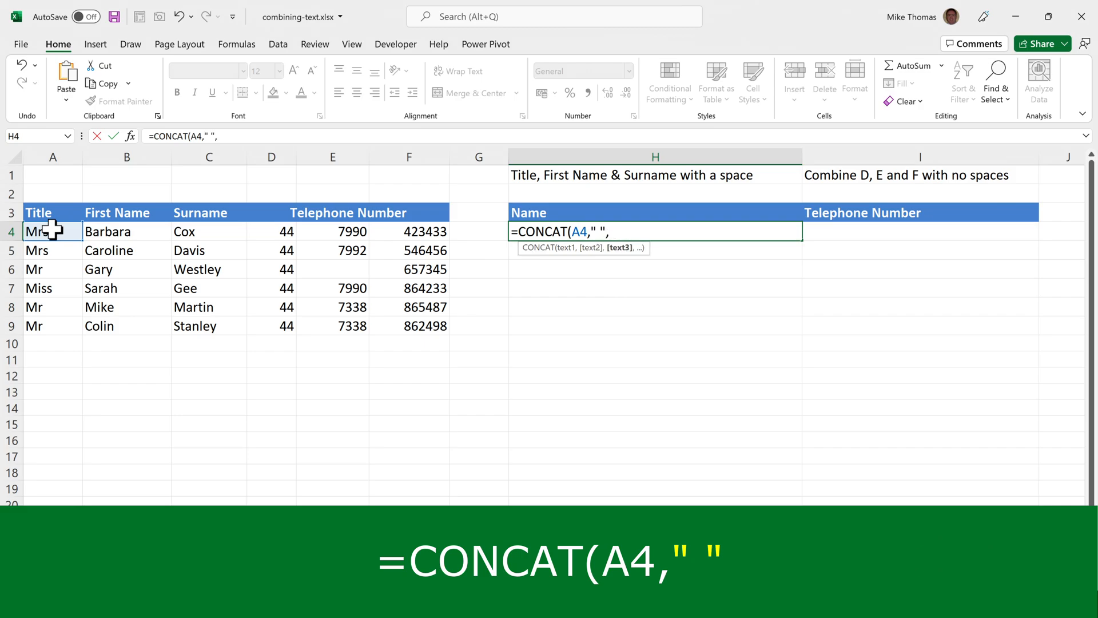
pyautogui.click(125, 231)
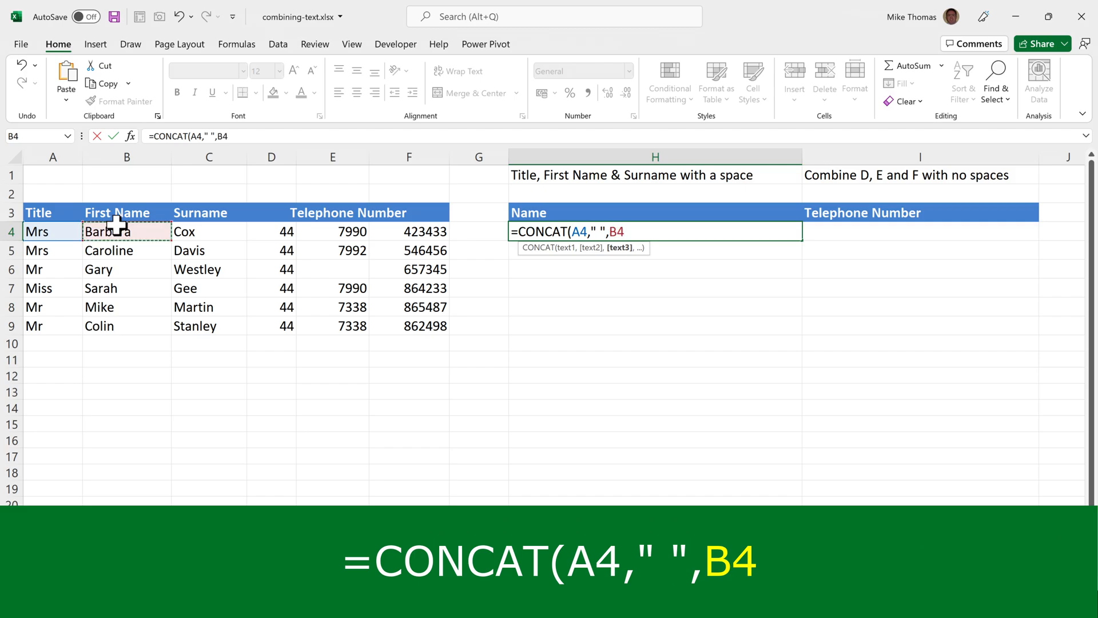
pyautogui.write(',"')
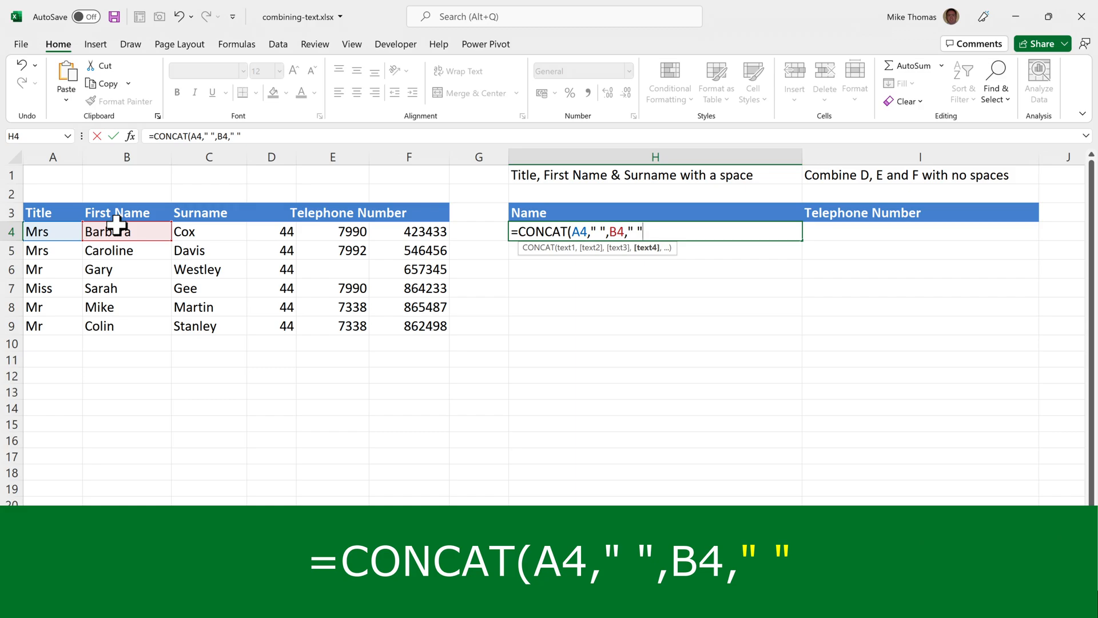
pyautogui.click(208, 231)
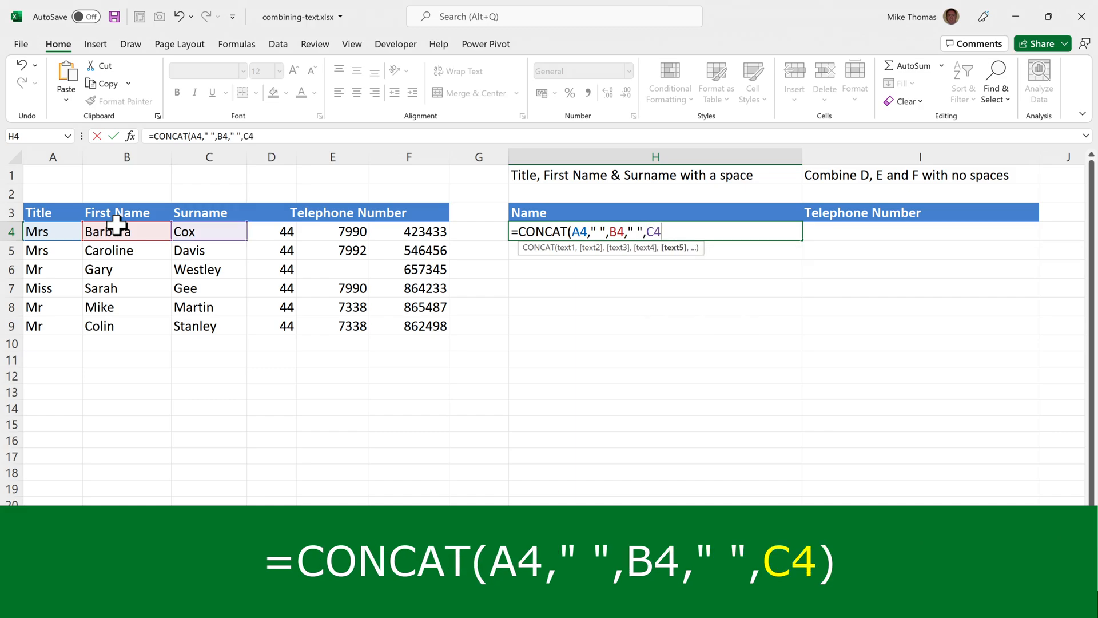
pyautogui.write(')')
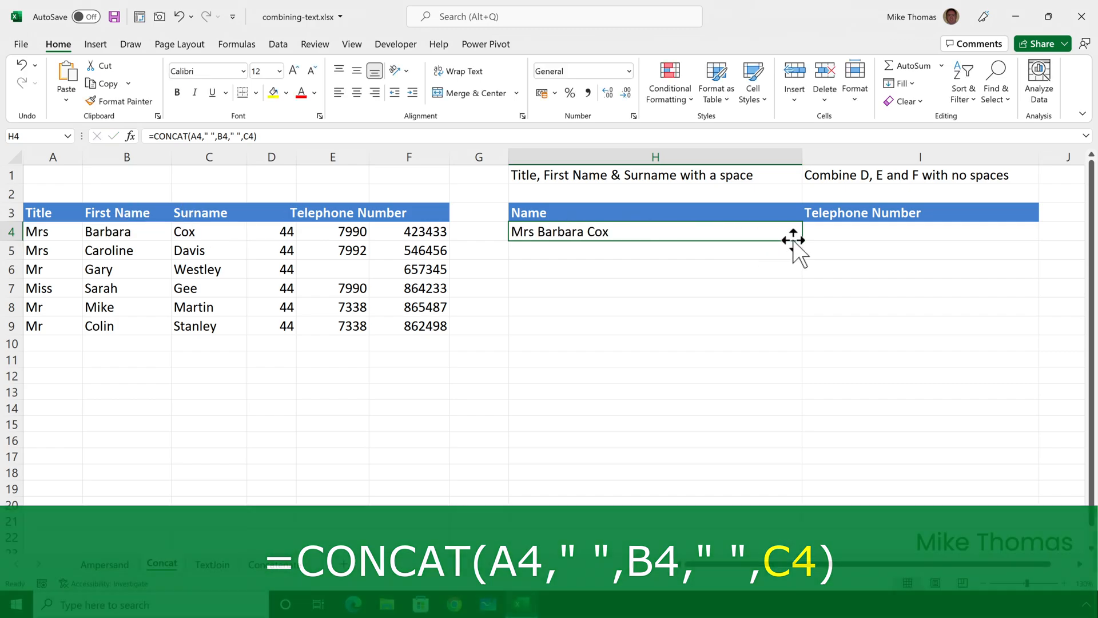
# Copy the CONCAT name formula down through row 9 for all six people
pyautogui.moveTo(795, 239); pyautogui.dragTo(782, 333)
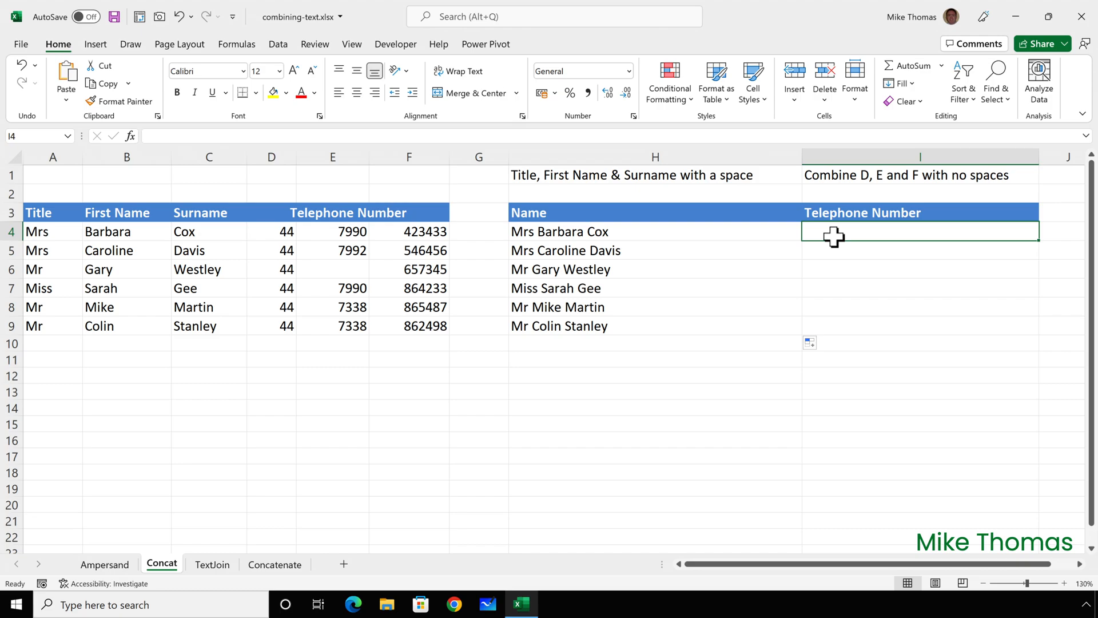
# Enter a =CONCAT() formula in I4 joining the phone parts in D4:F4 without spaces
pyautogui.write('=')
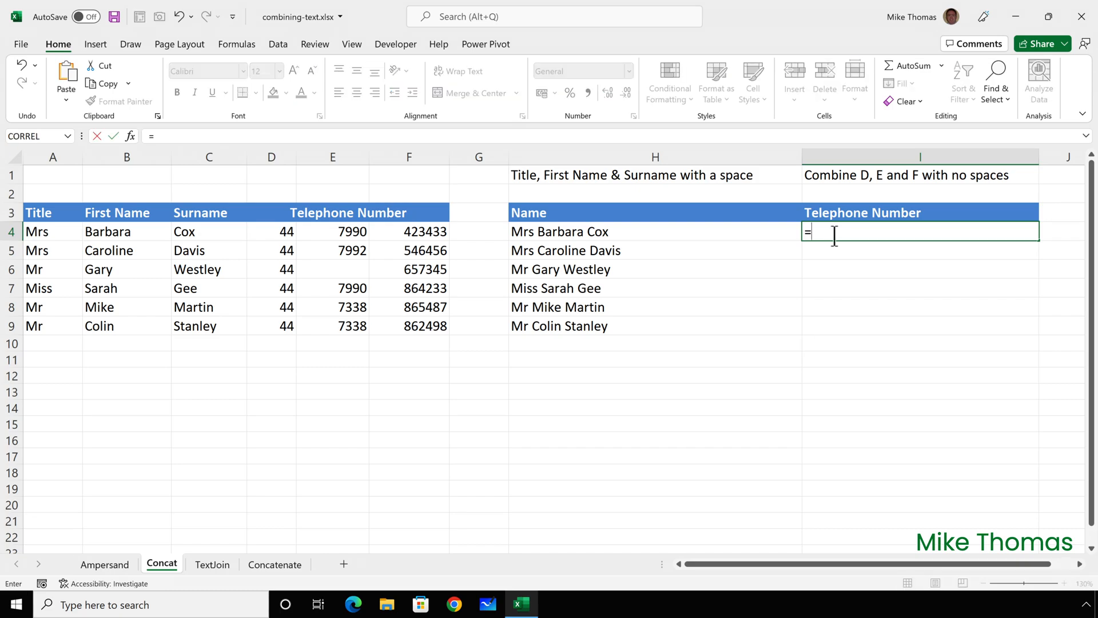
pyautogui.write('concat')
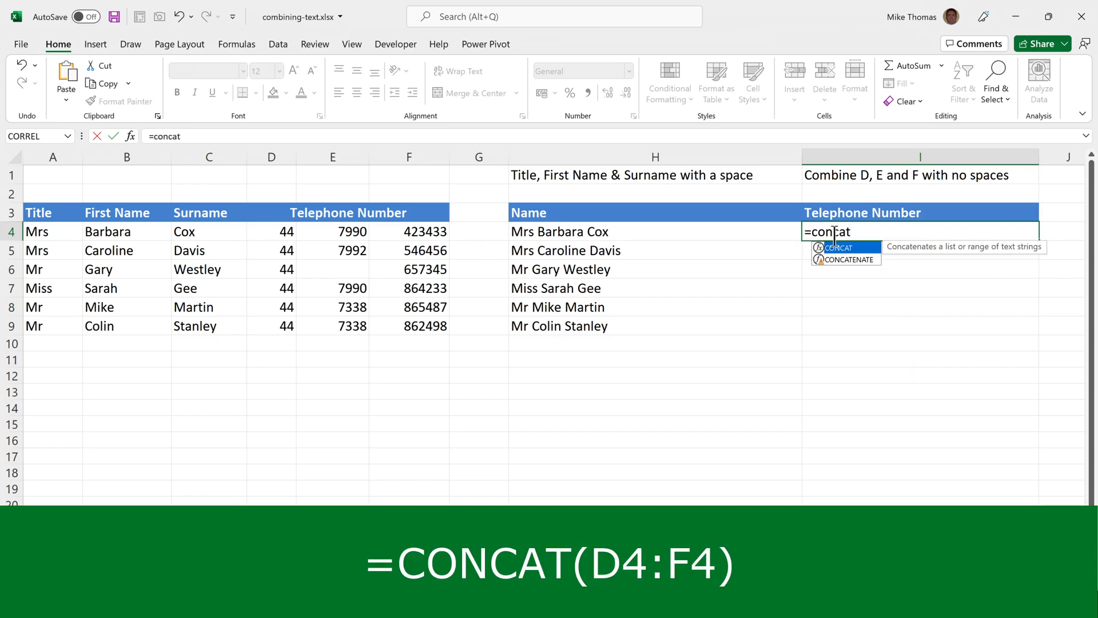
pyautogui.write('(D4:F4')
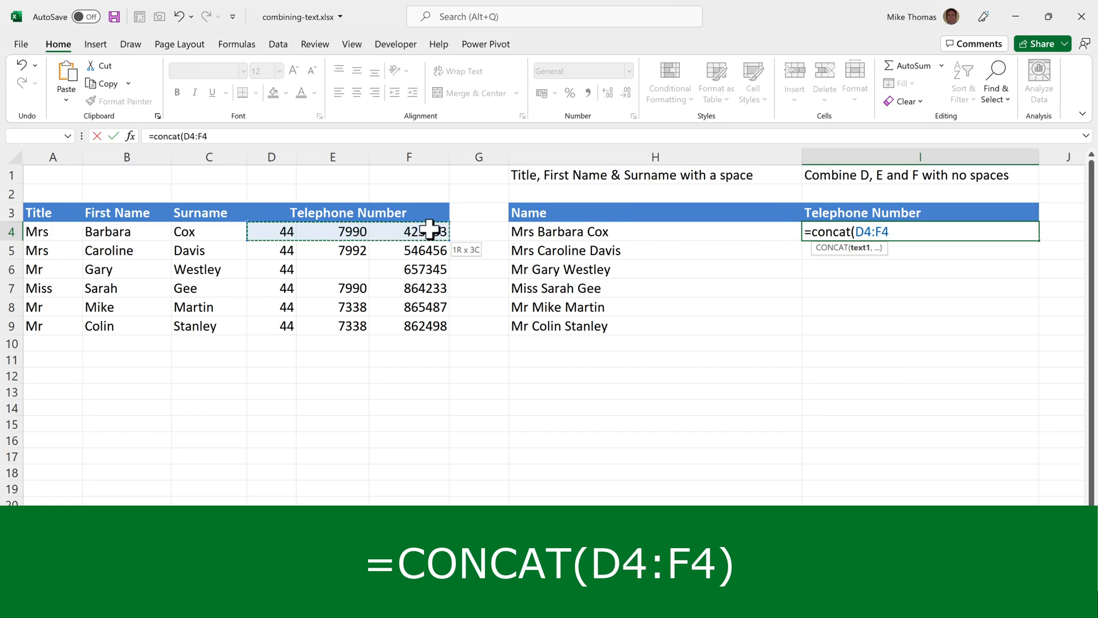
pyautogui.write(')')
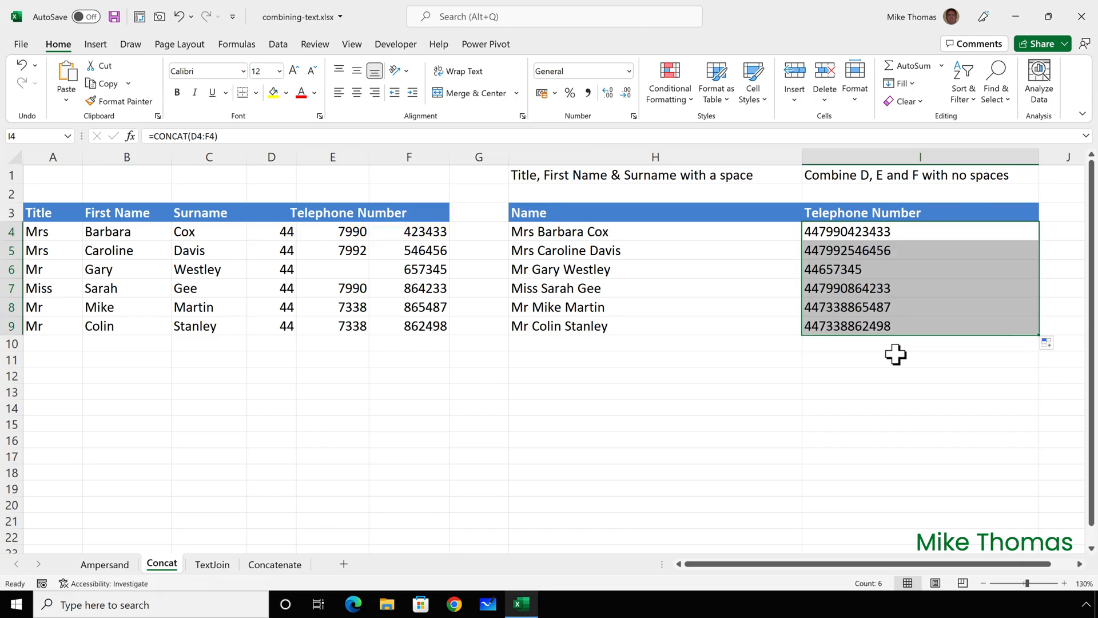
pyautogui.moveTo(854, 348)
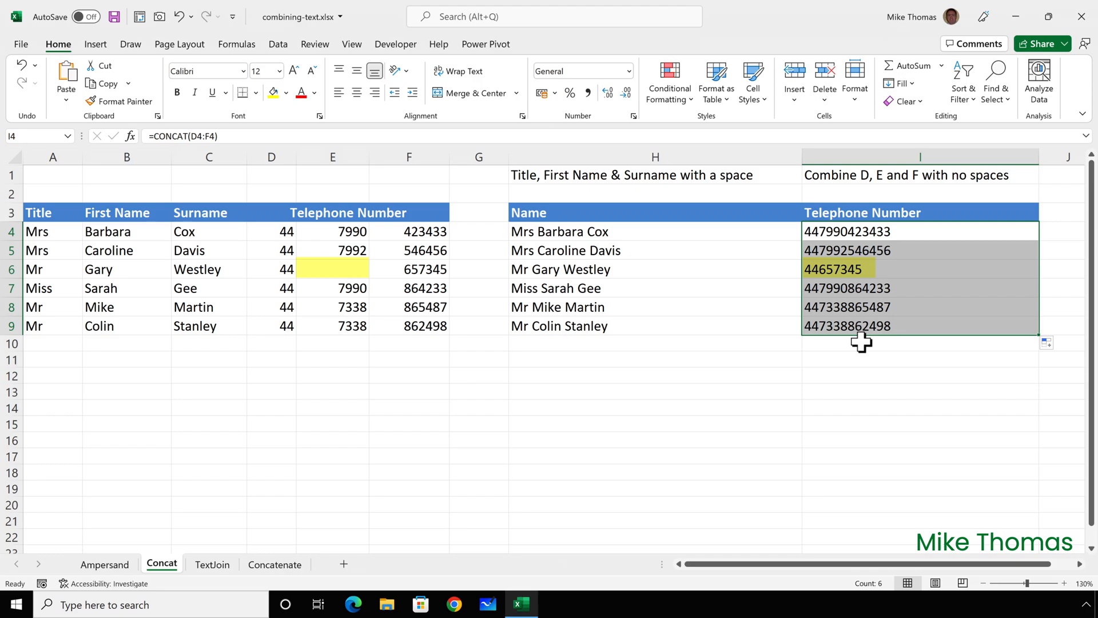
# Switch to the TextJoin sheet with its empty Name and Address column
pyautogui.click(212, 564)
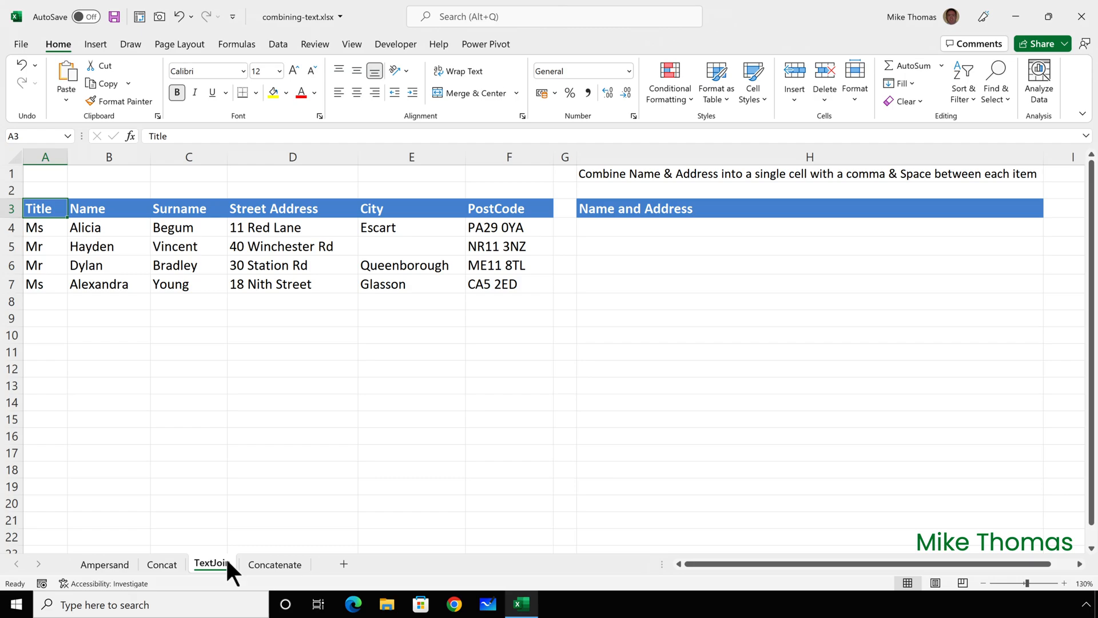
pyautogui.moveTo(609, 254)
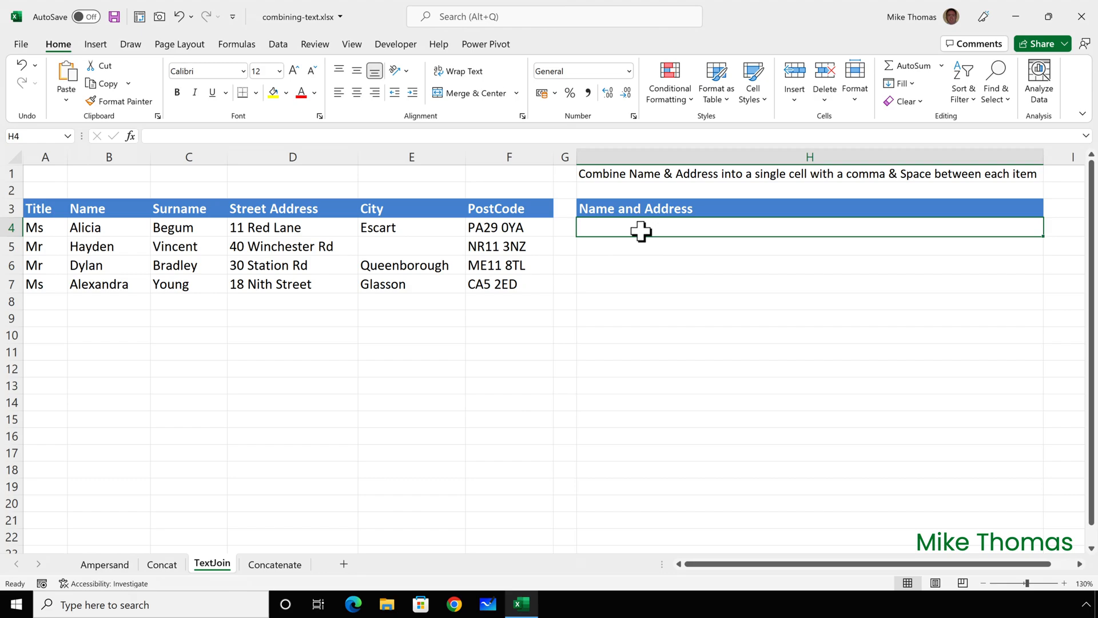
pyautogui.write('=textjoin(')
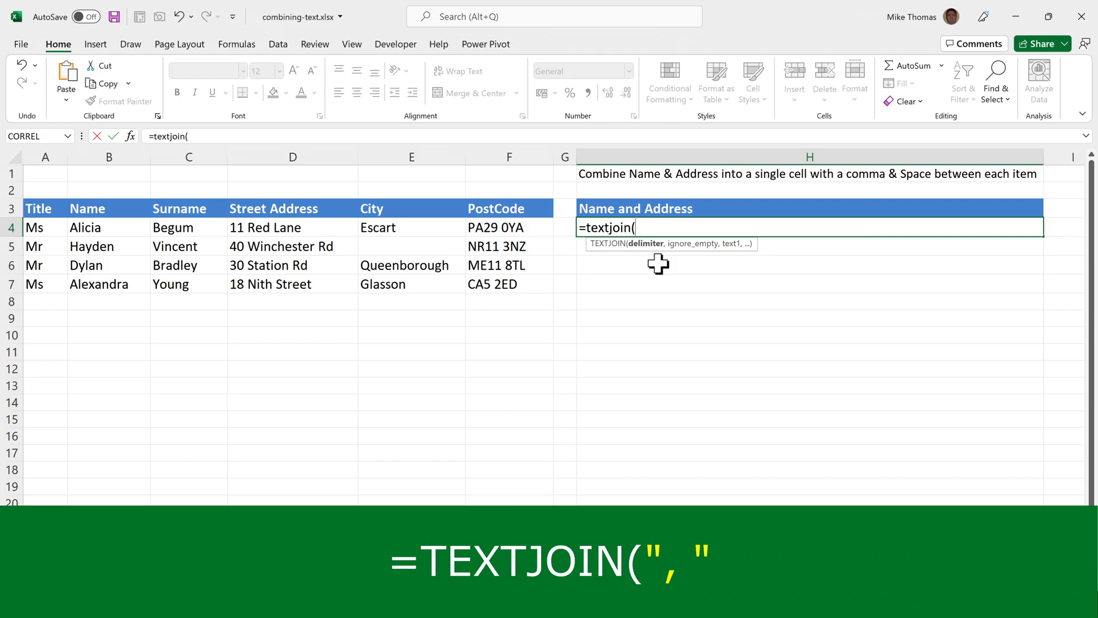
pyautogui.write('"')
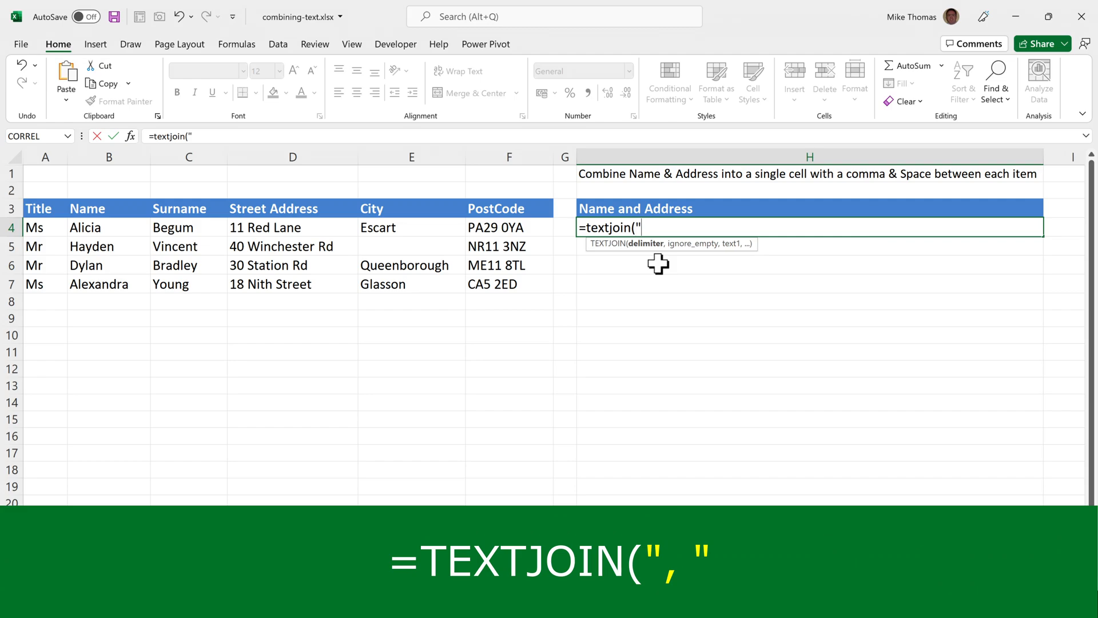
pyautogui.write(',')
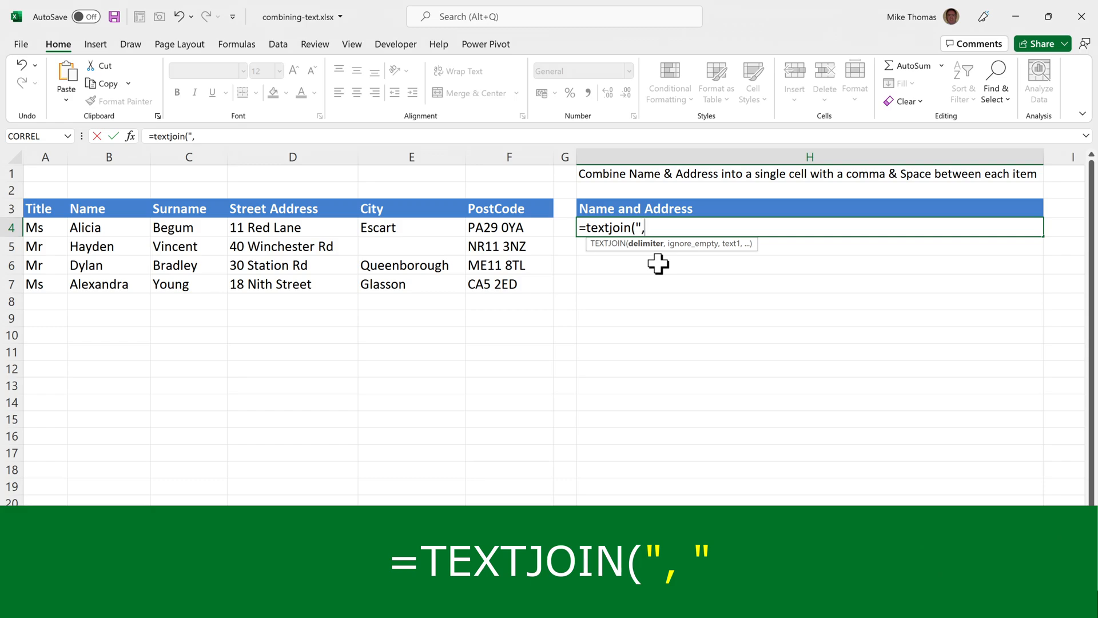
pyautogui.write('"')
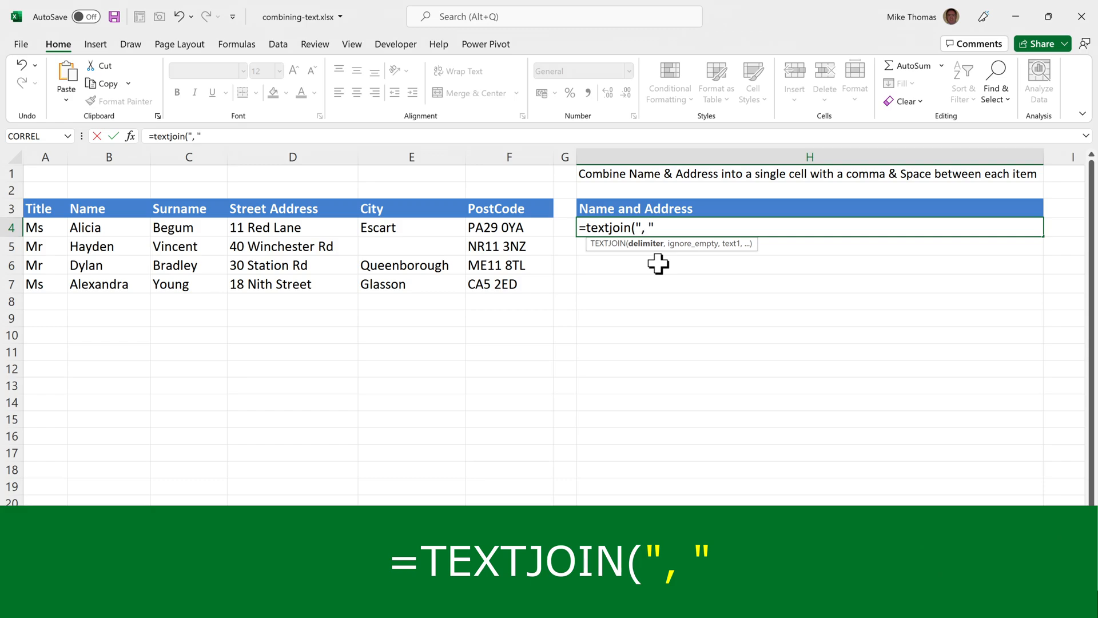
pyautogui.write(',')
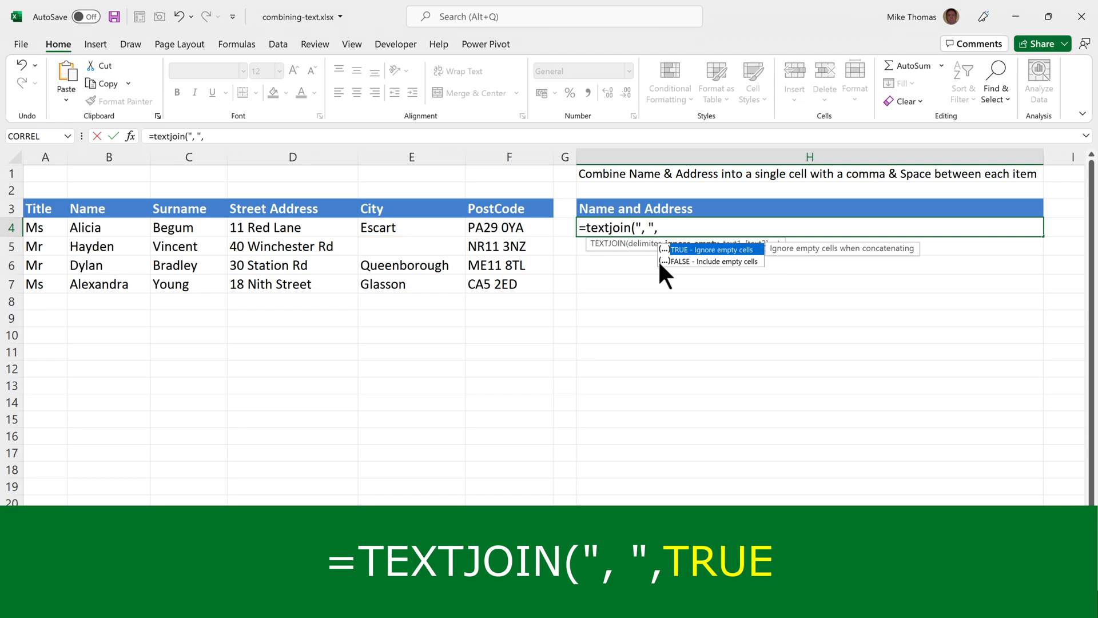
pyautogui.moveTo(678, 263)
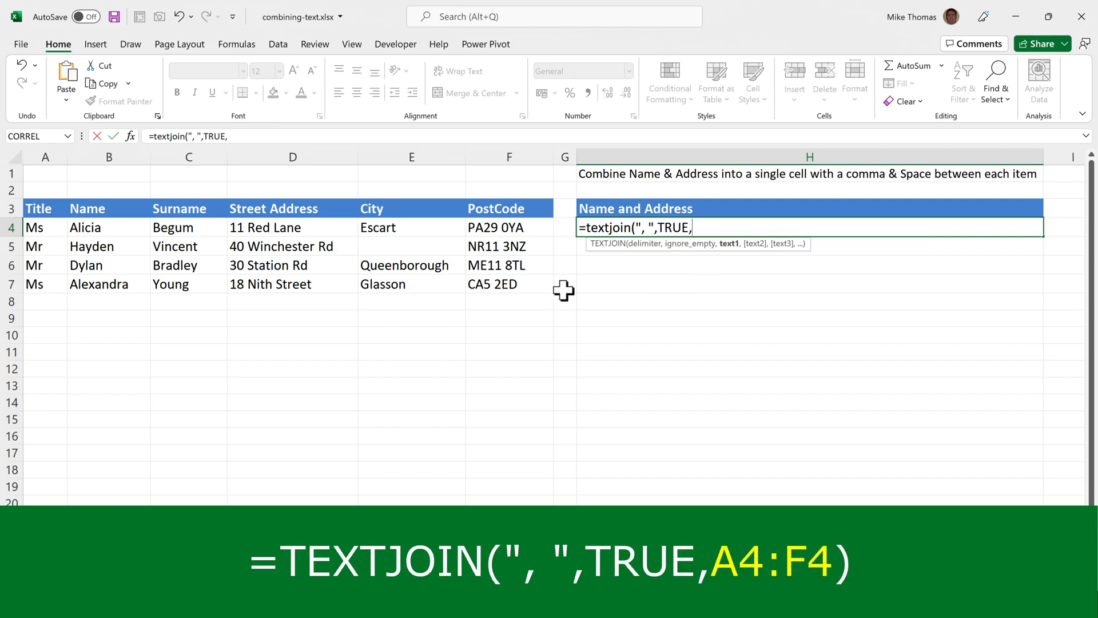
pyautogui.moveTo(35, 226); pyautogui.dragTo(189, 227)
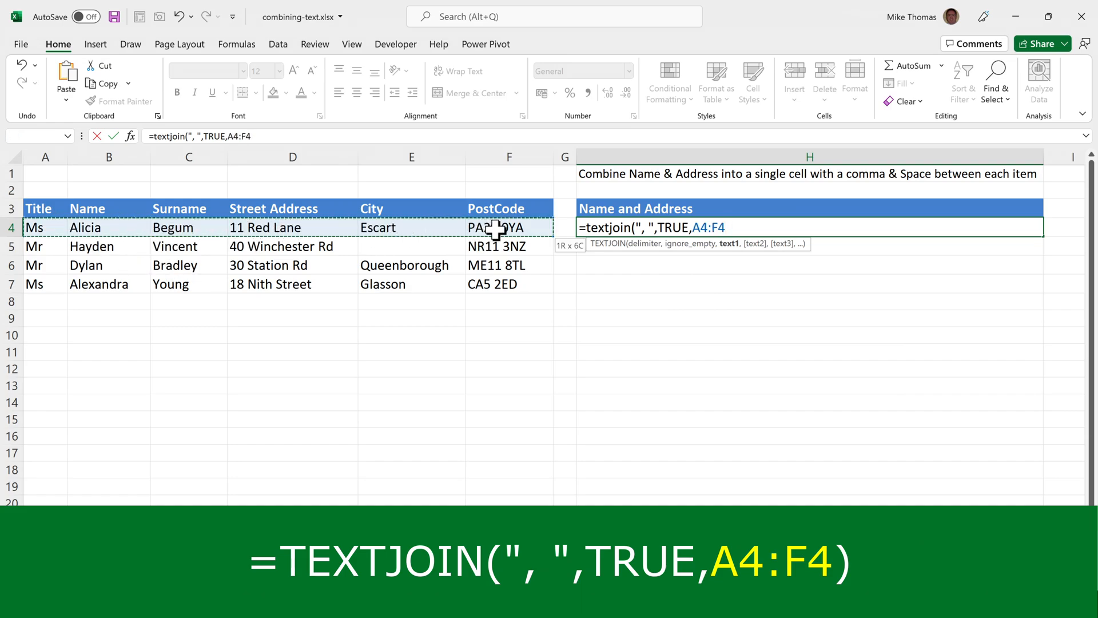
pyautogui.press('enter')
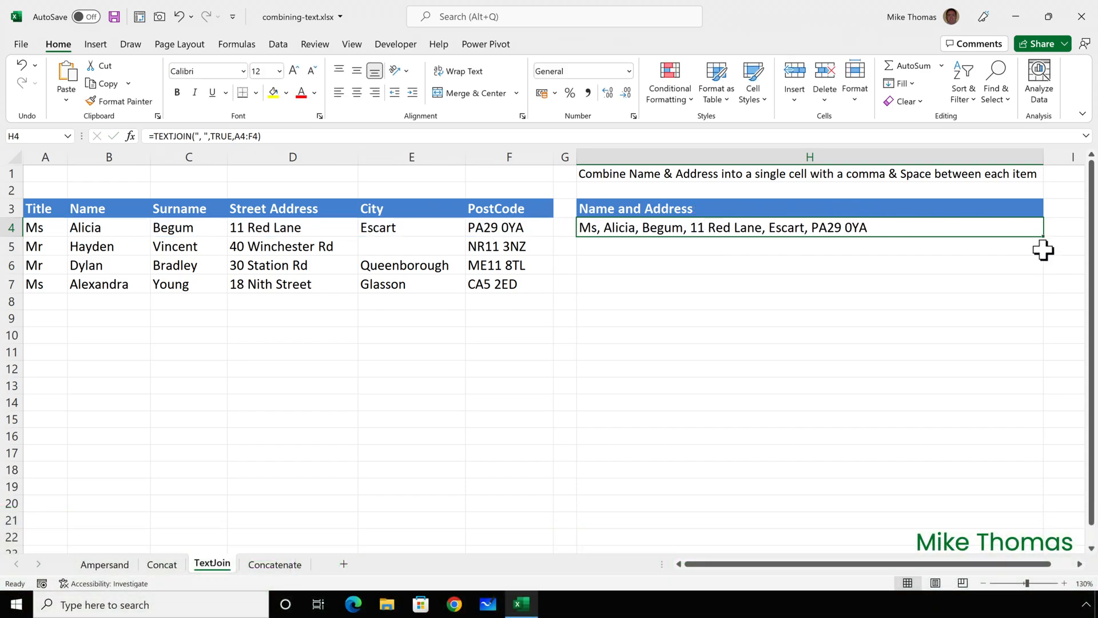
# Copy the TEXTJOIN formula down to H7, then move to the Concatenate sheet
pyautogui.moveTo(1042, 226); pyautogui.dragTo(1041, 284)
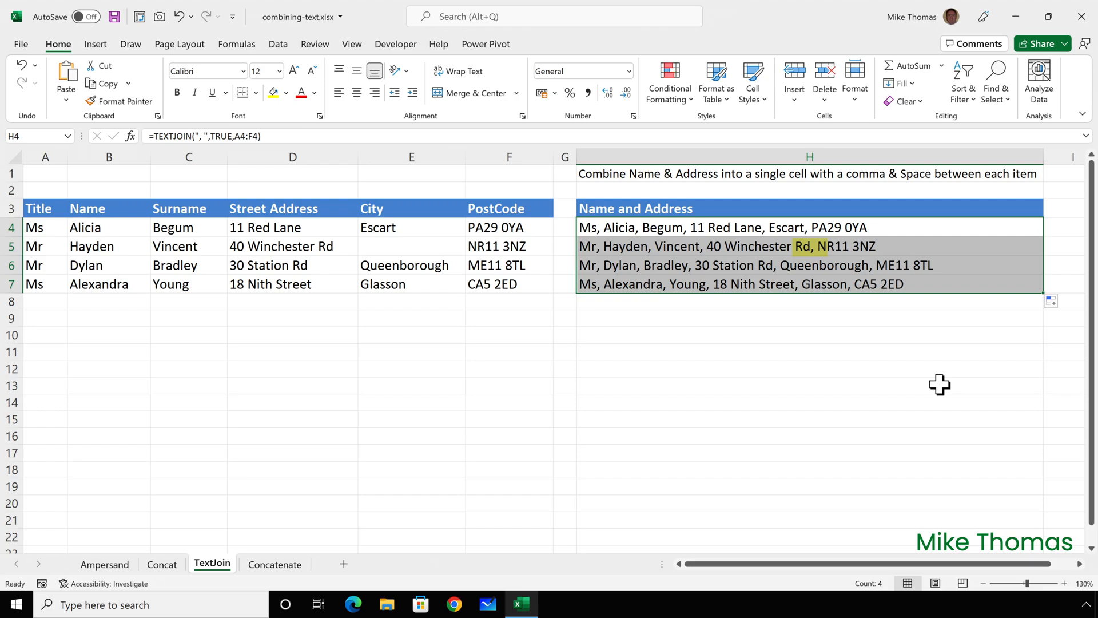
pyautogui.moveTo(822, 247)
pyautogui.write('FALS')
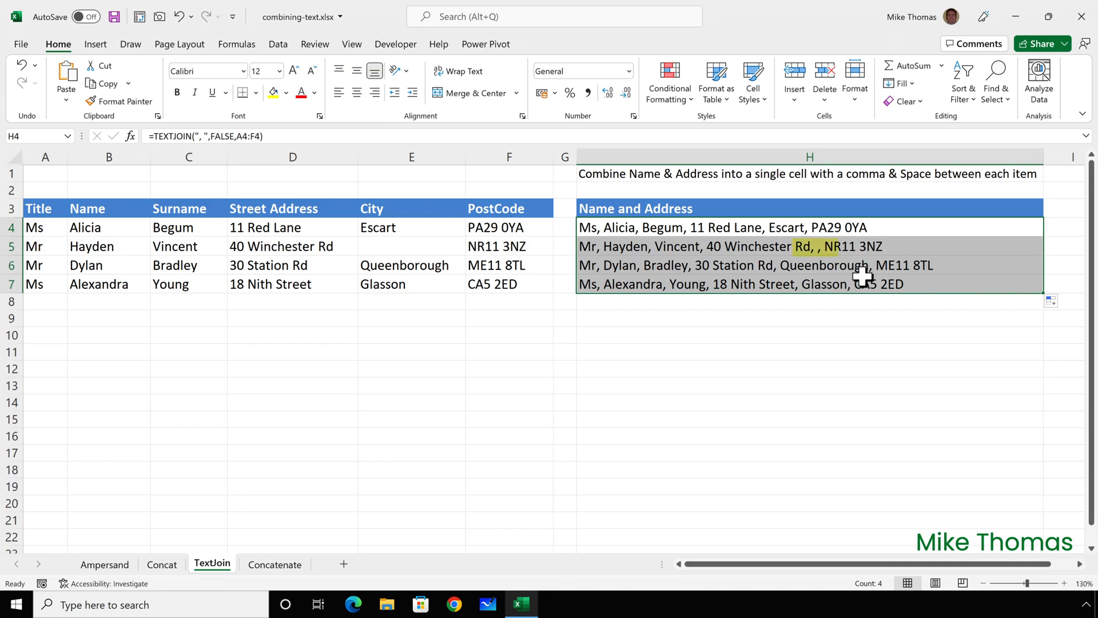
pyautogui.click(274, 564)
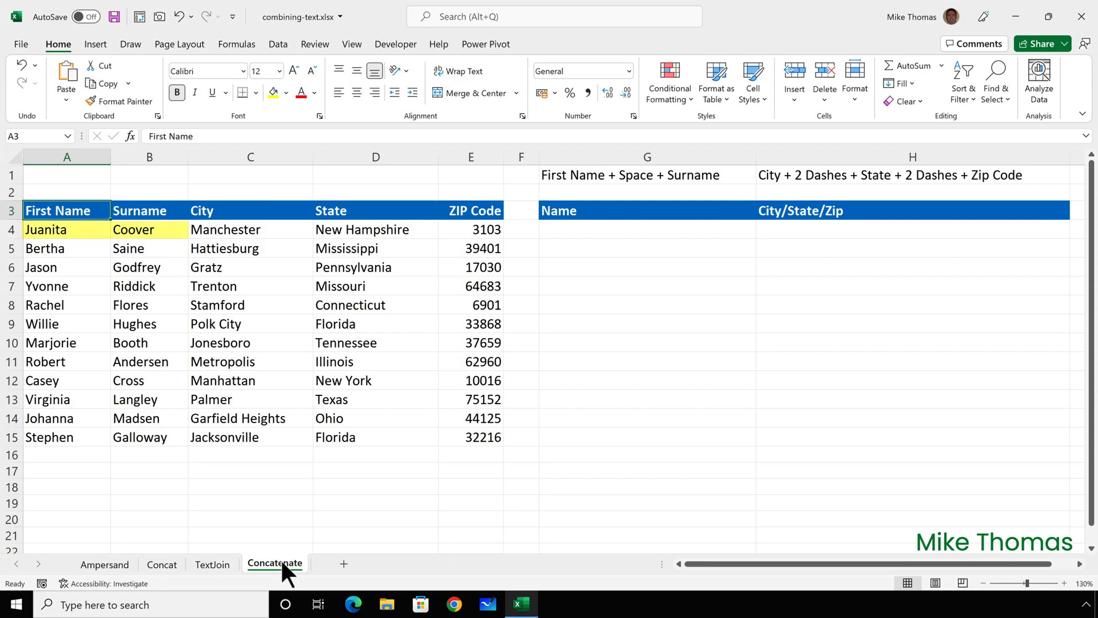
pyautogui.moveTo(284, 570)
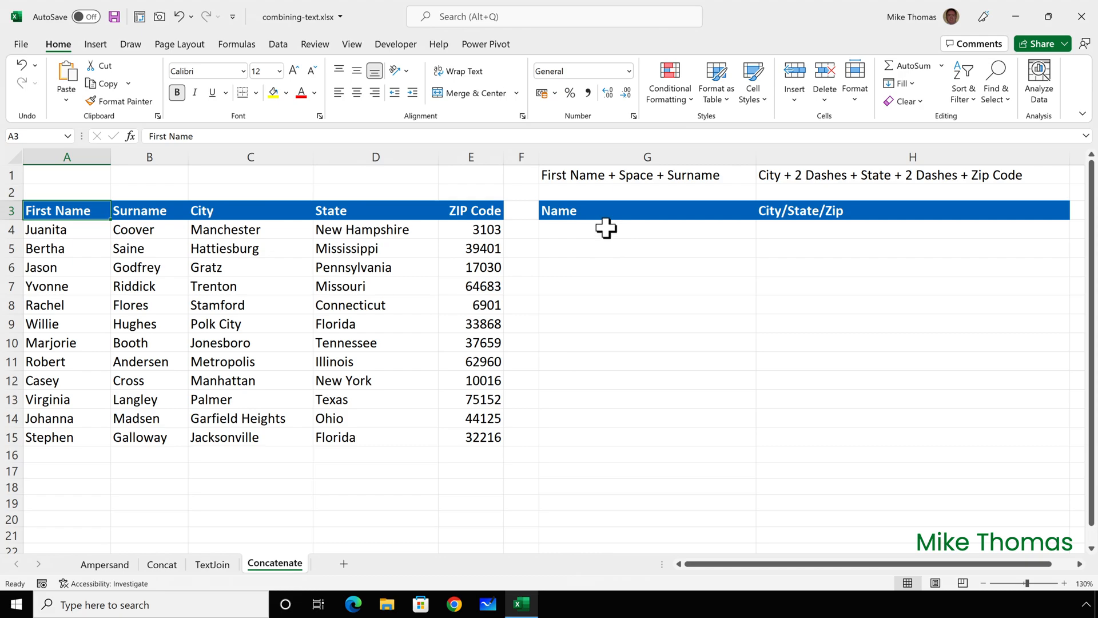
pyautogui.write('=c')
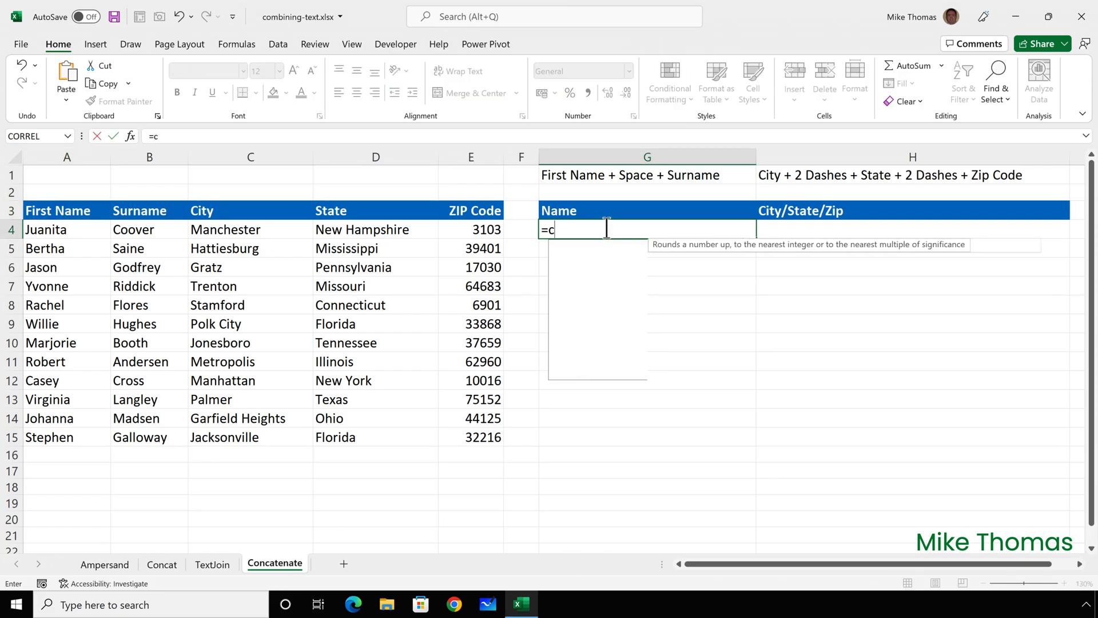
pyautogui.write('on')
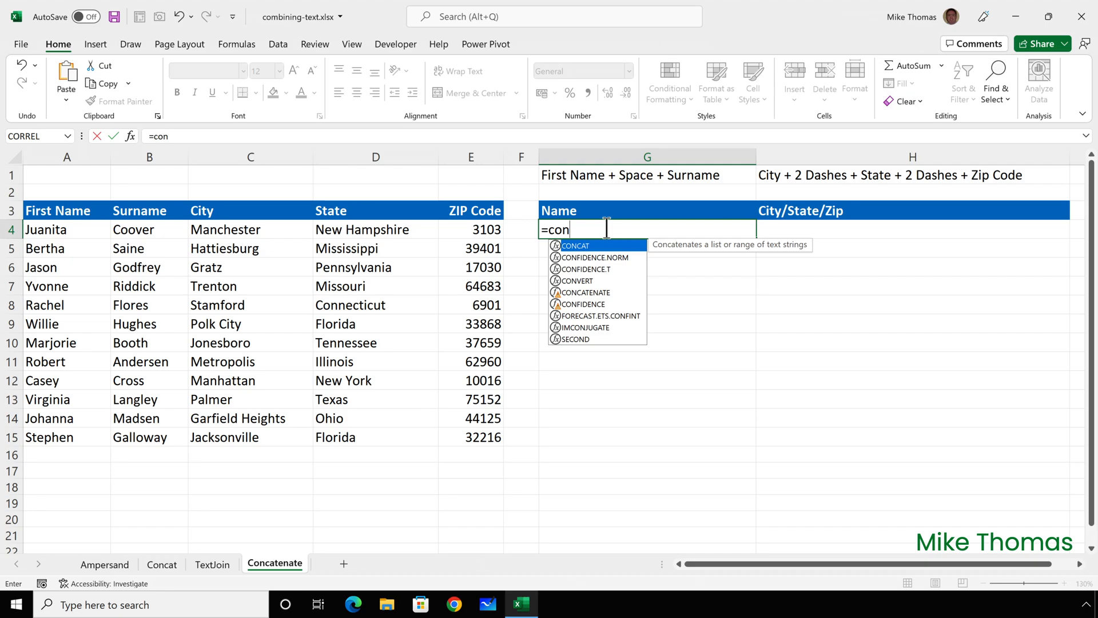
pyautogui.moveTo(579, 287)
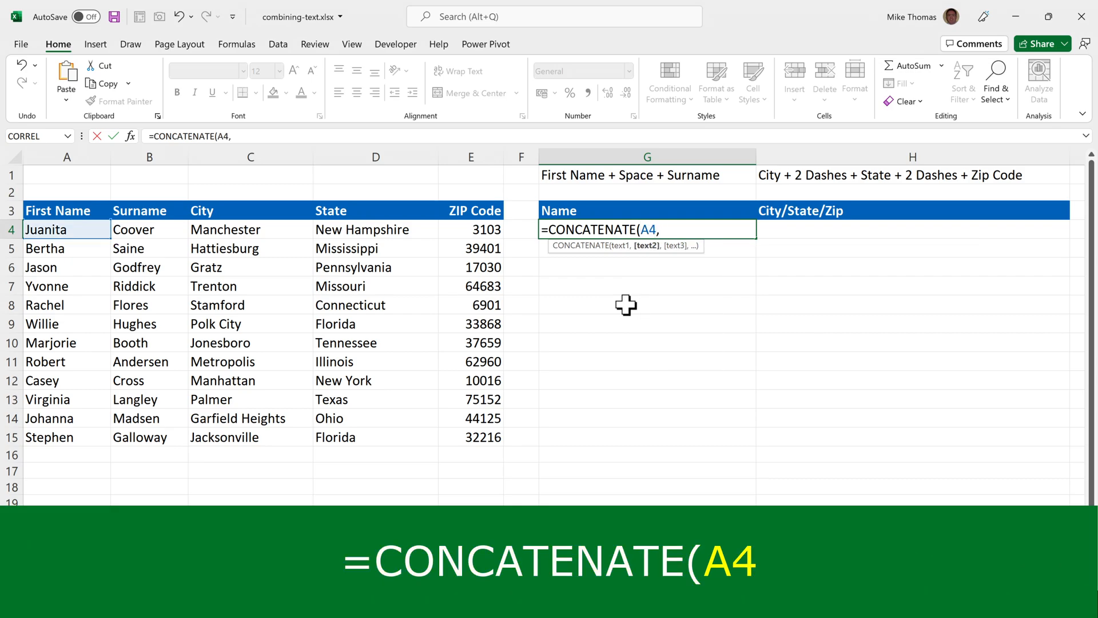
pyautogui.write('" "')
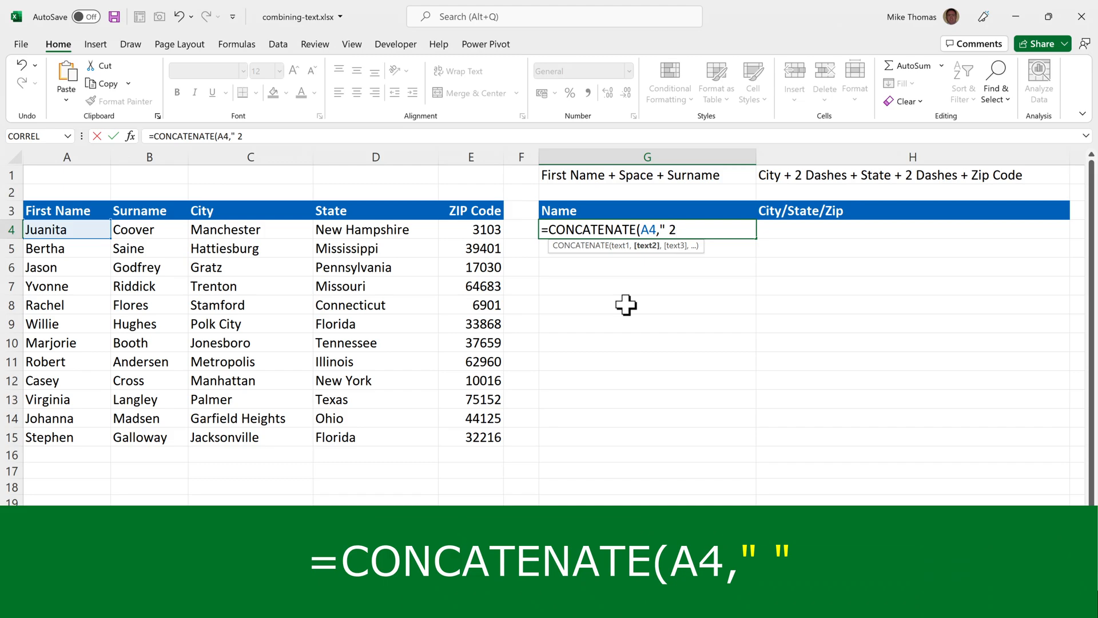
pyautogui.write(',B4)')
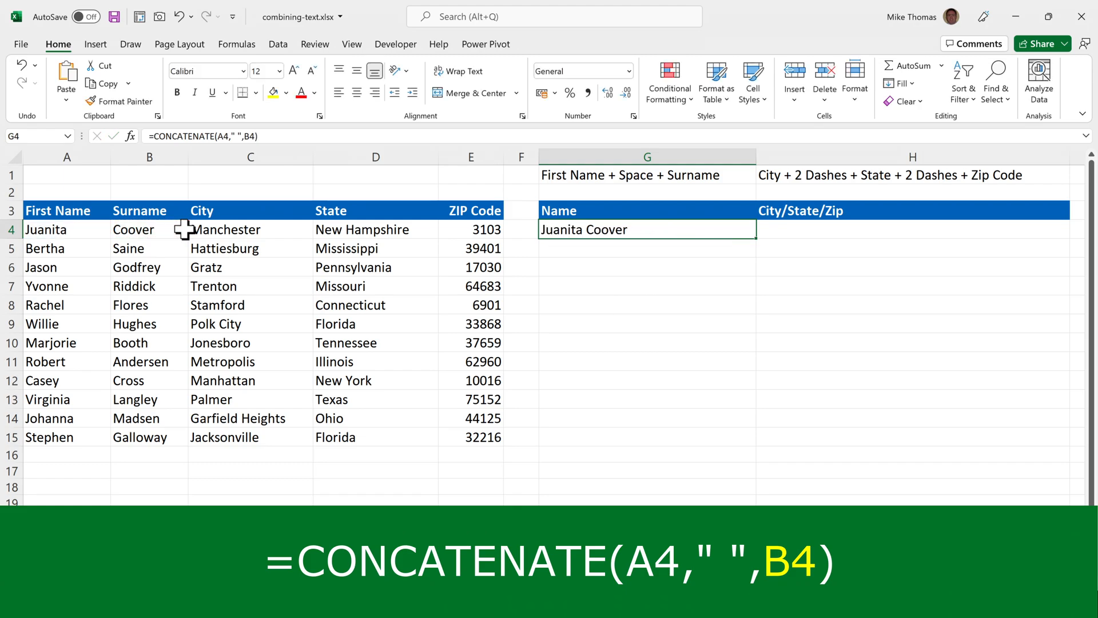
pyautogui.moveTo(737, 245)
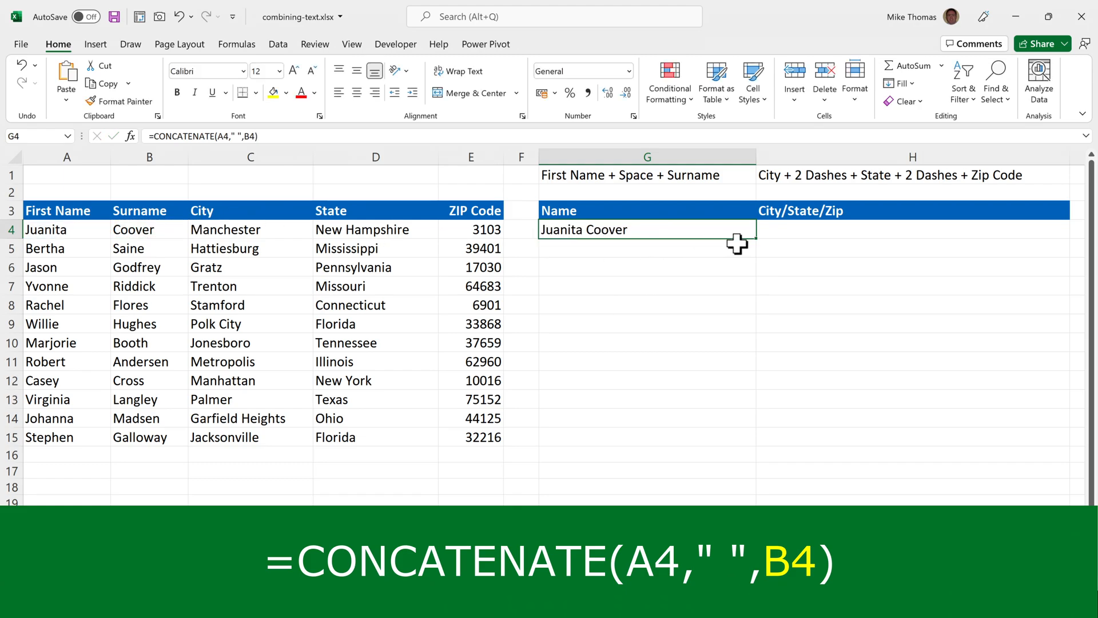
# Copy the full-name formula down G4:G15 for all twelve people
pyautogui.moveTo(735, 244); pyautogui.dragTo(731, 389)
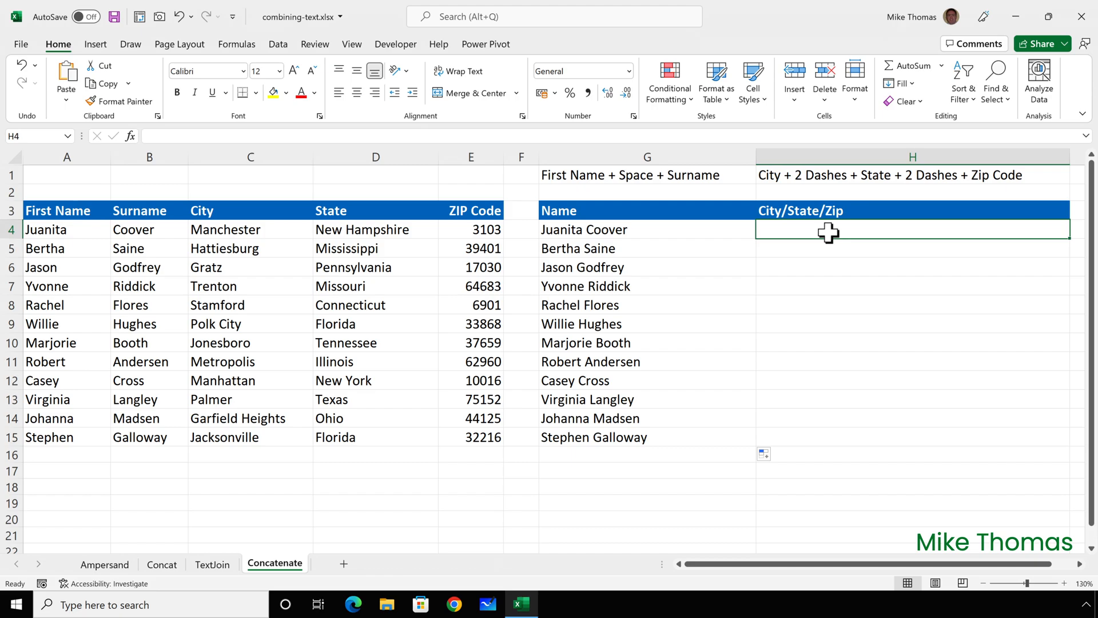
# Enter =CONCATENATE(C4,"--",D4,"--",E4) in H4 giving Manchester--New Hampshire--3103
pyautogui.write('=con')
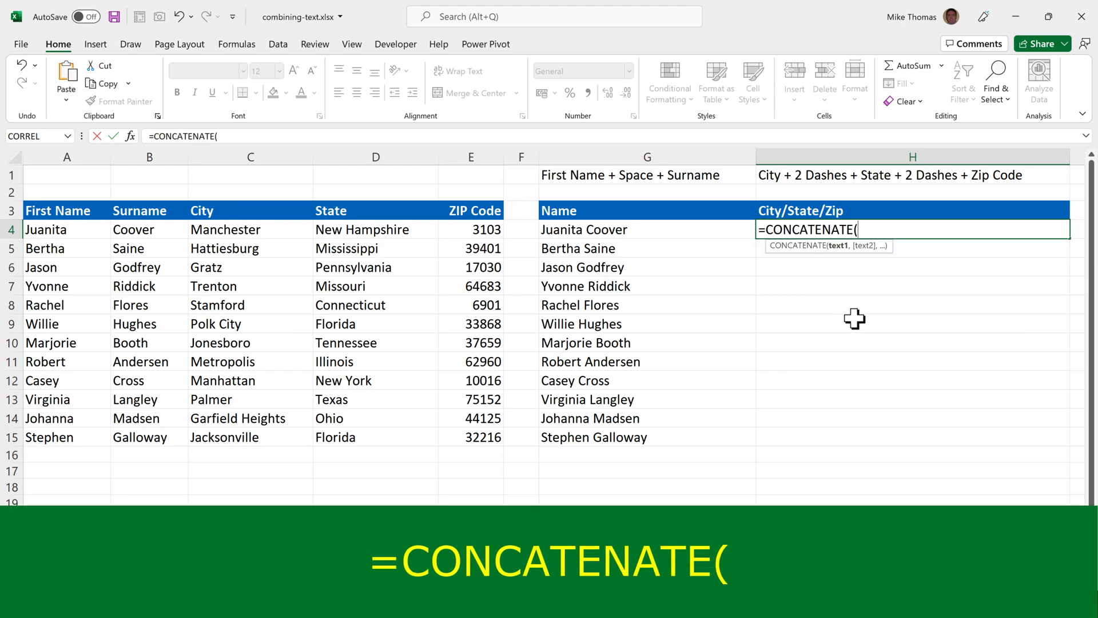
pyautogui.click(226, 229)
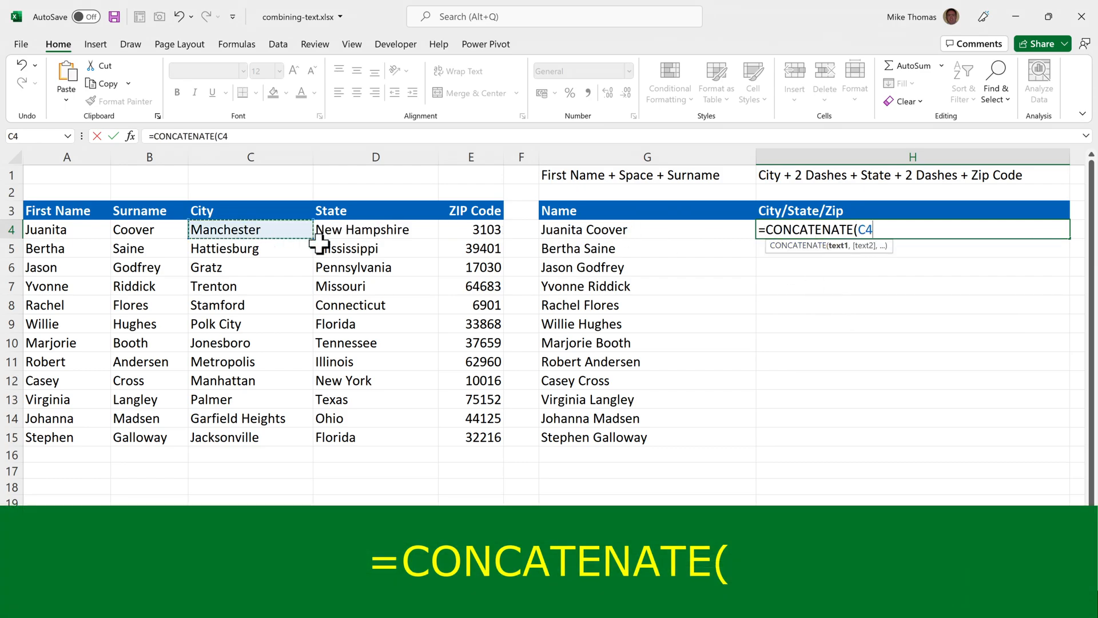
pyautogui.write(',"--",')
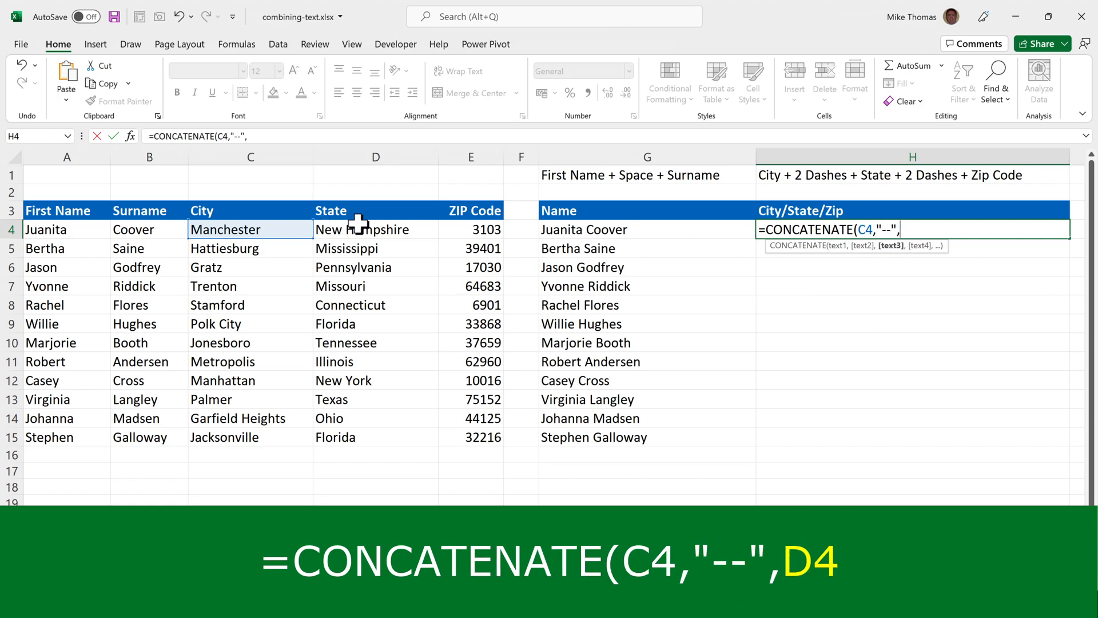
pyautogui.click(375, 229)
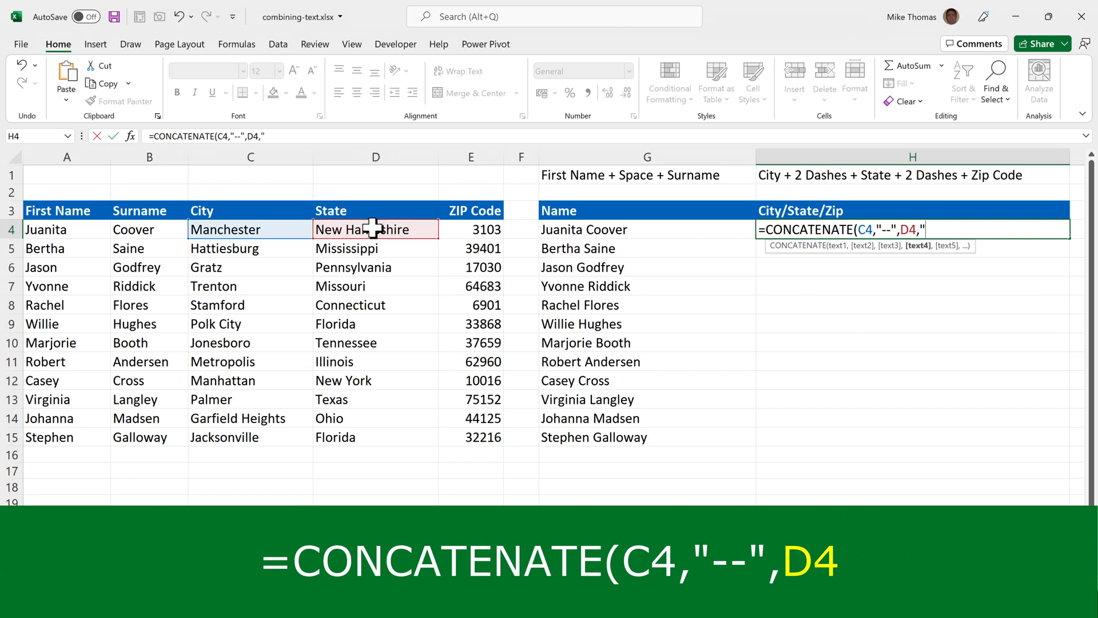
pyautogui.write('--"')
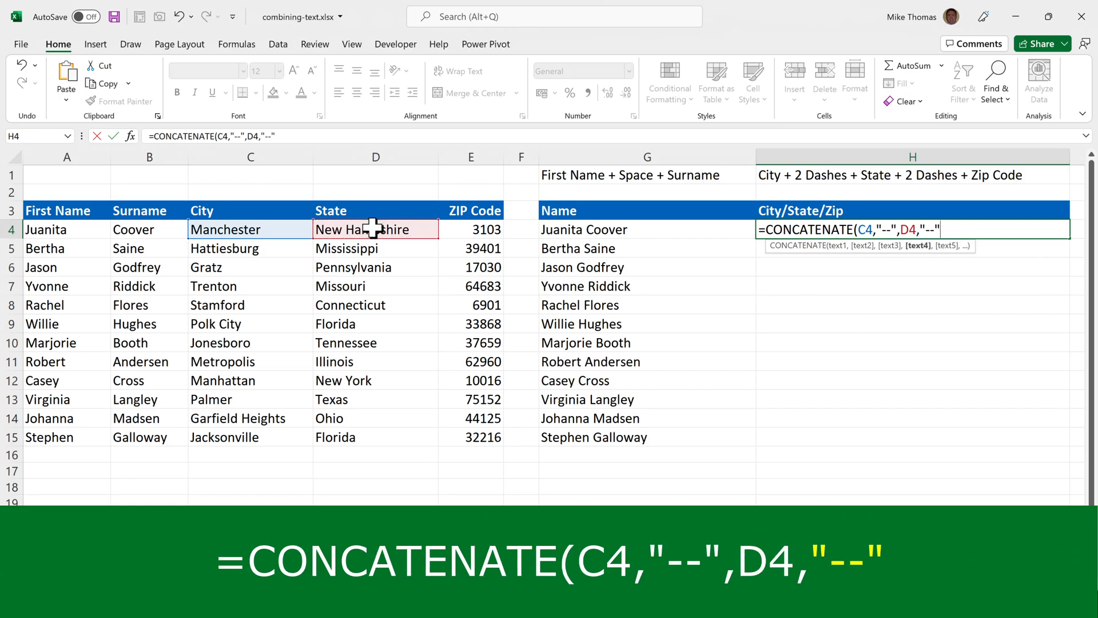
pyautogui.write(',')
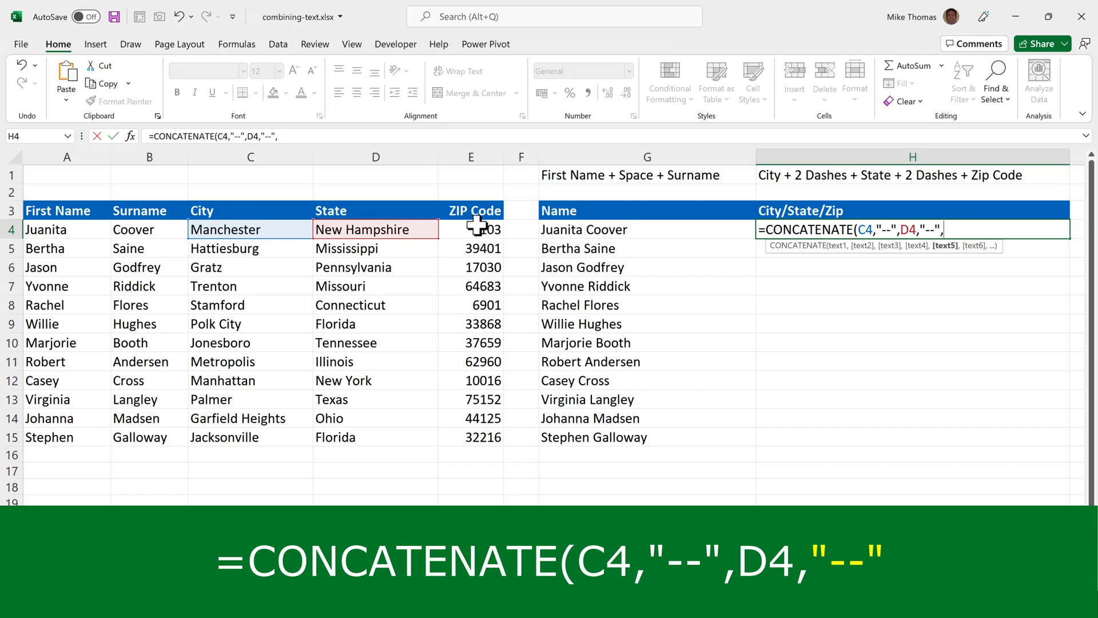
pyautogui.click(470, 229)
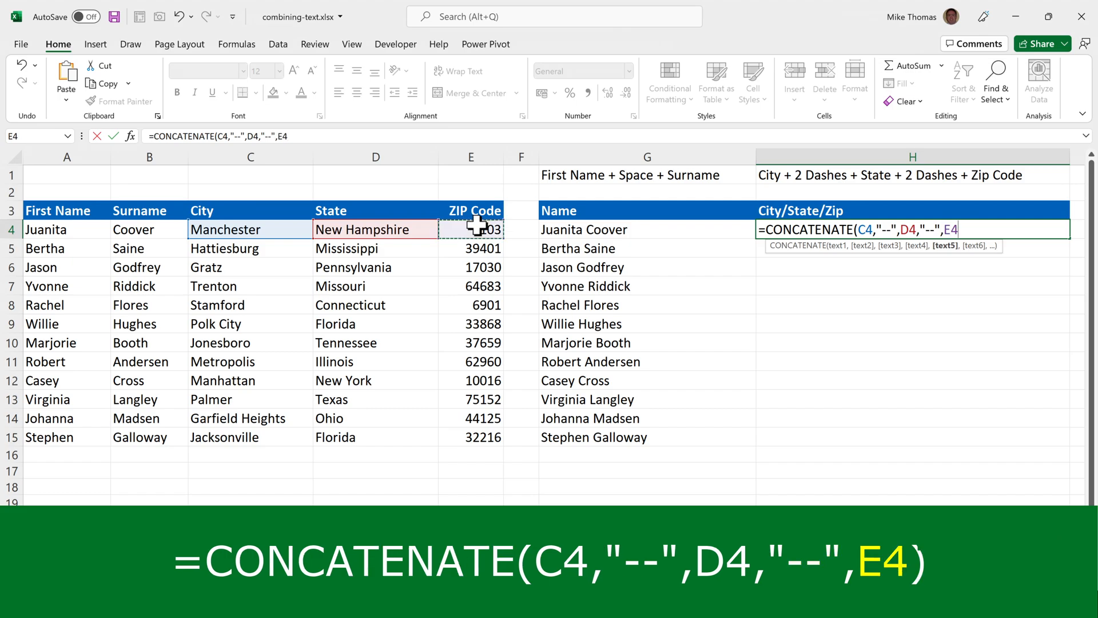
pyautogui.press('Enter')
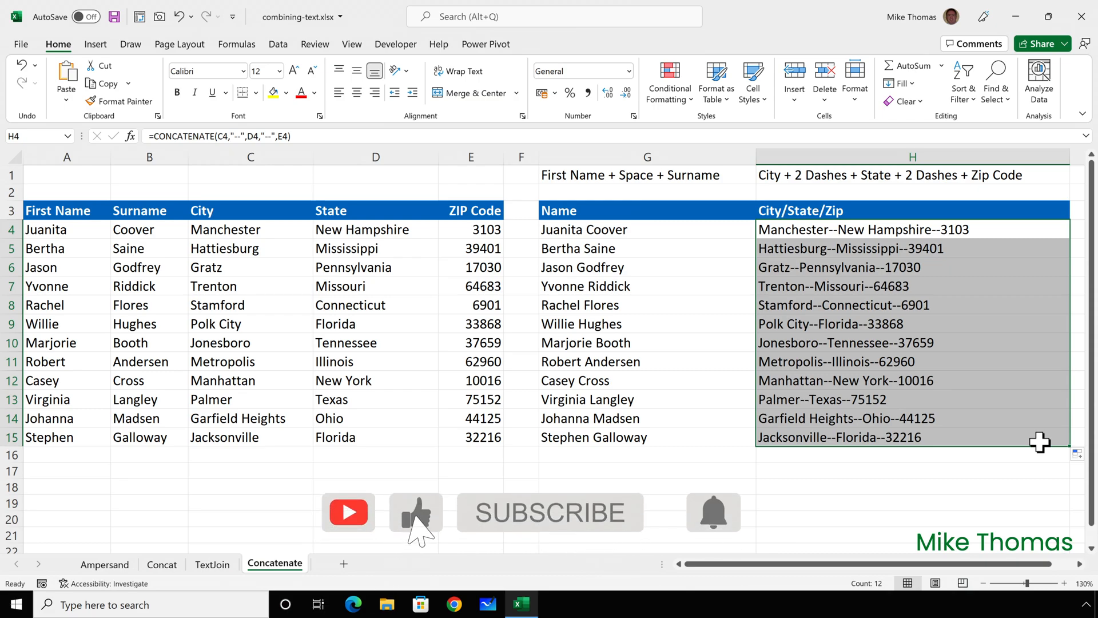
# Fill the double-dash city--state--zip formula down the column through H15
pyautogui.click(550, 512)
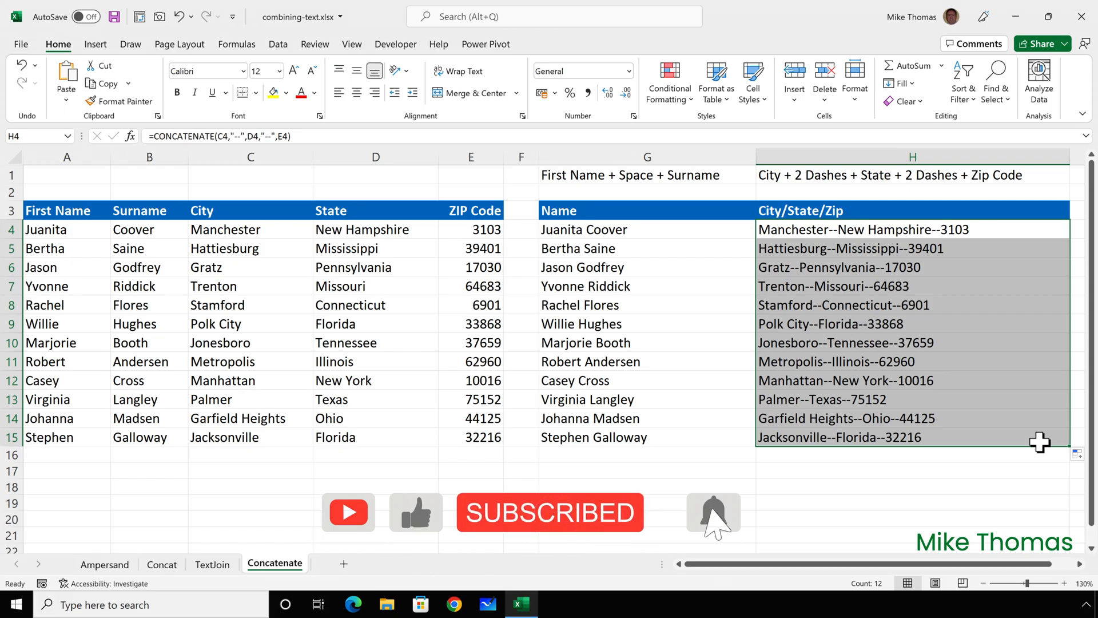
pyautogui.click(454, 604)
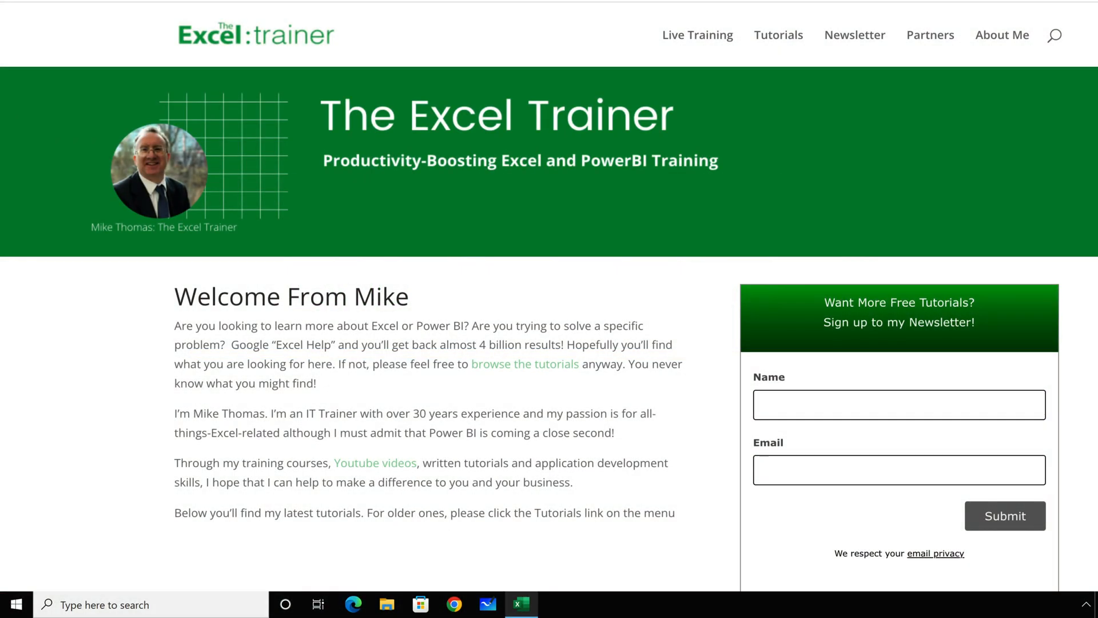